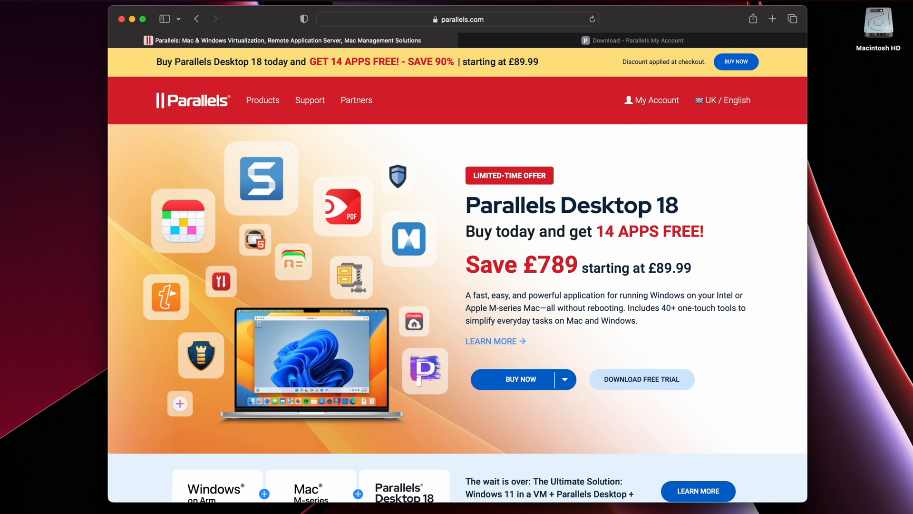
pyautogui.moveTo(516, 124)
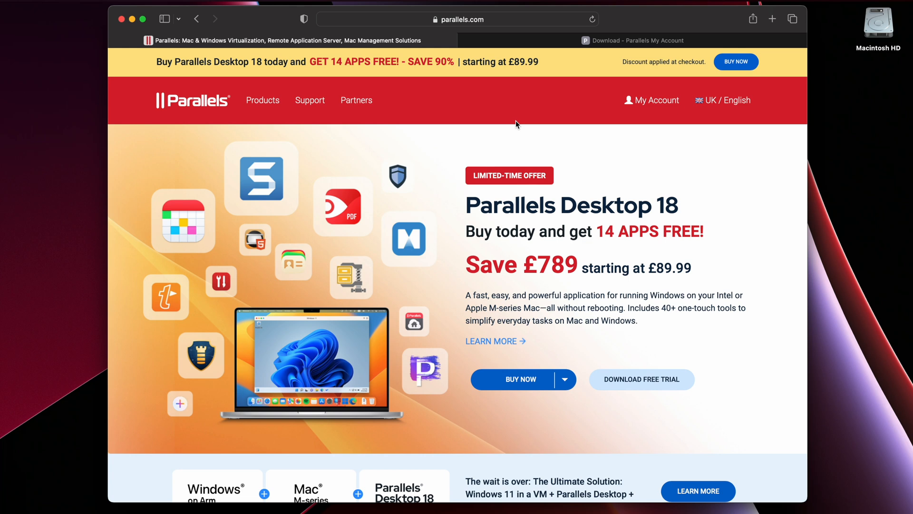
pyautogui.moveTo(577, 97)
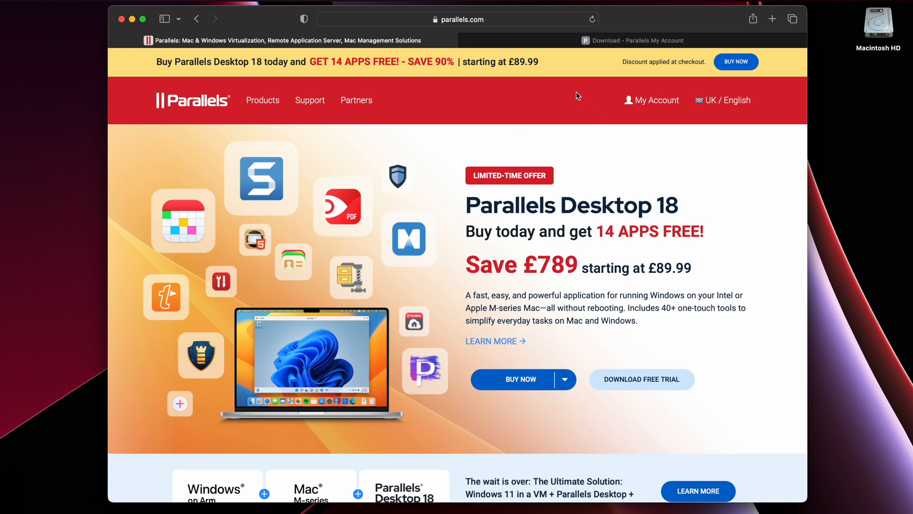
pyautogui.moveTo(583, 87)
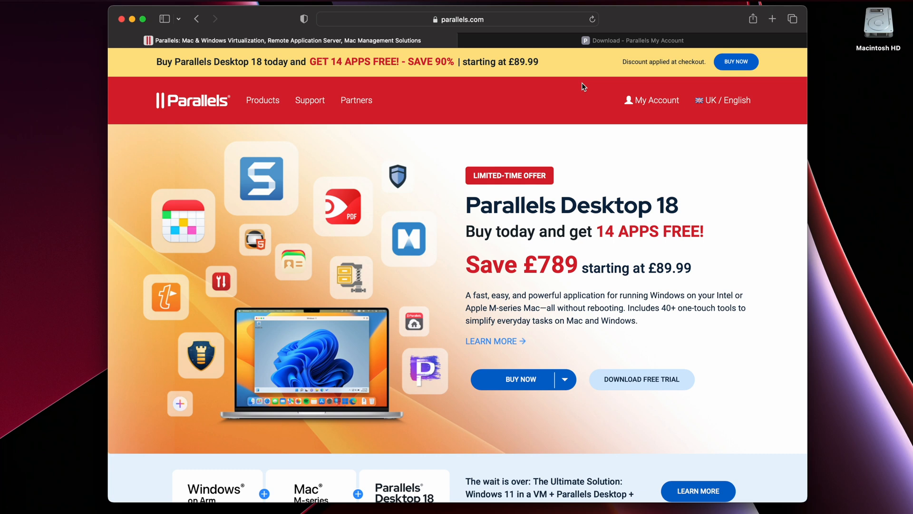
pyautogui.moveTo(539, 109)
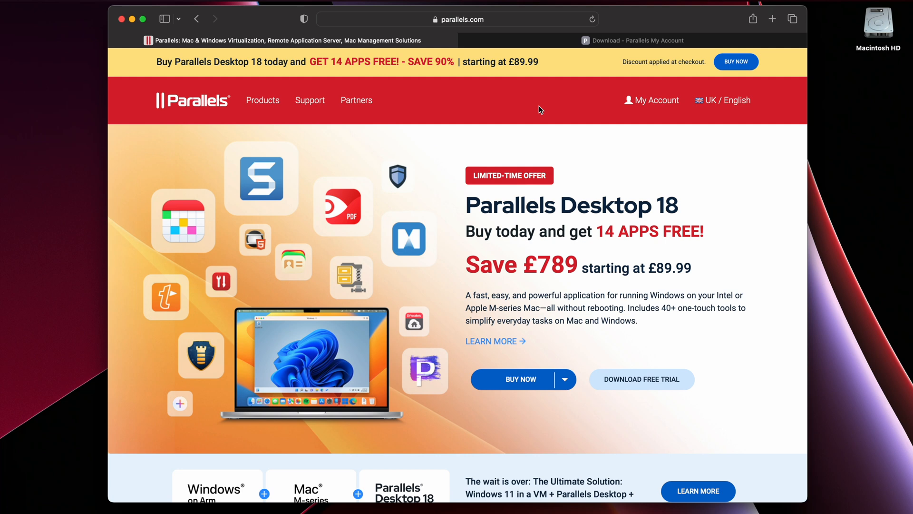
pyautogui.moveTo(274, 80)
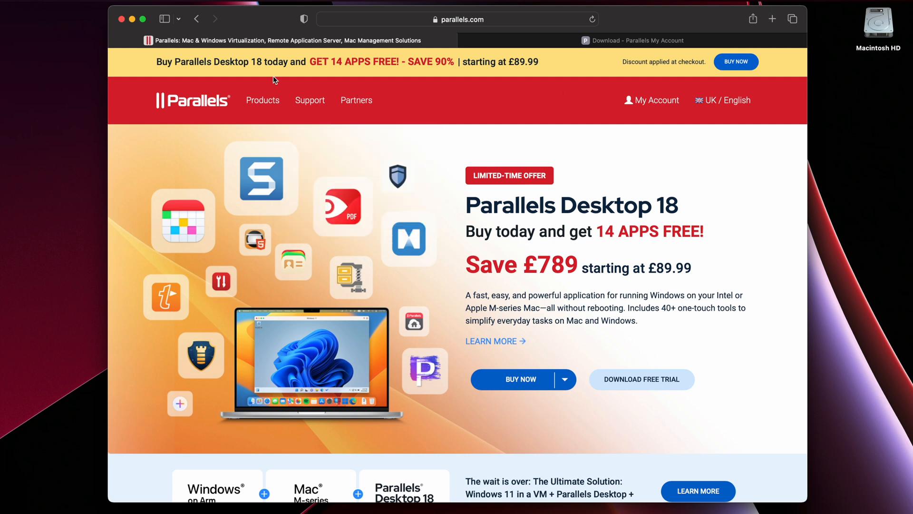
pyautogui.moveTo(247, 80)
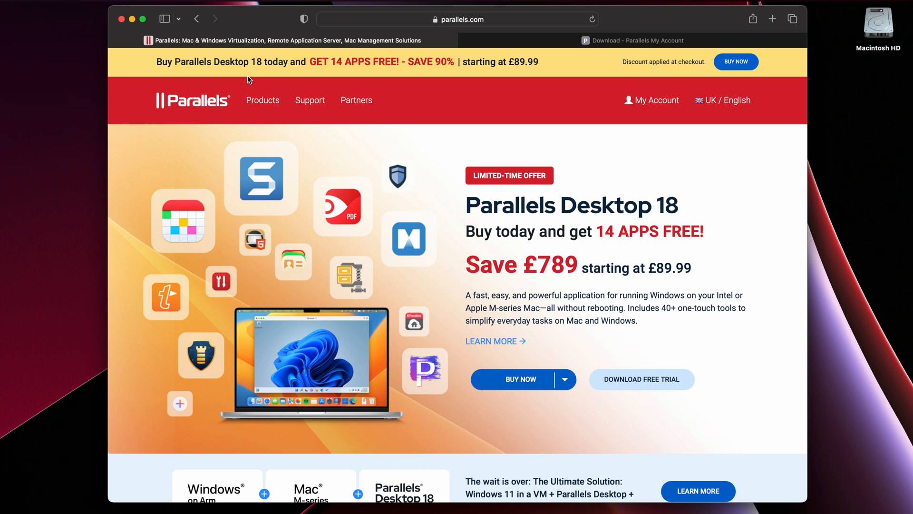
pyautogui.moveTo(556, 268)
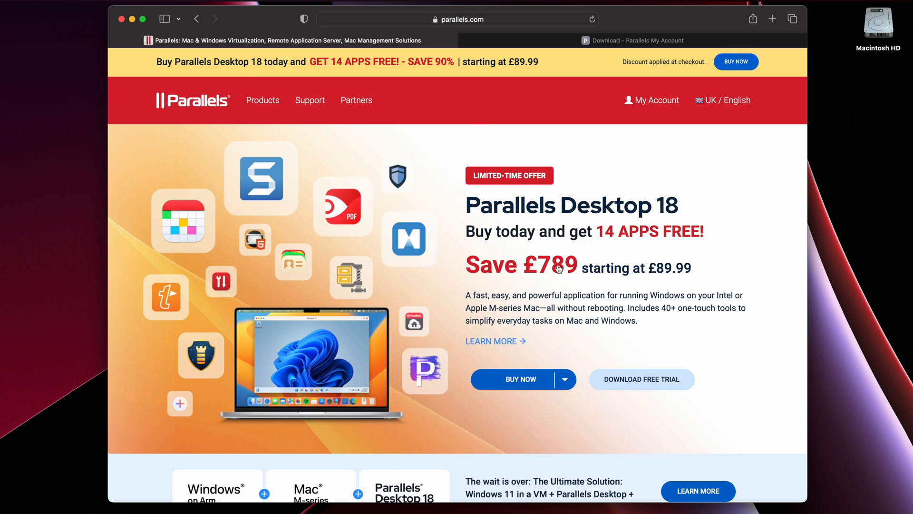
pyautogui.moveTo(669, 279)
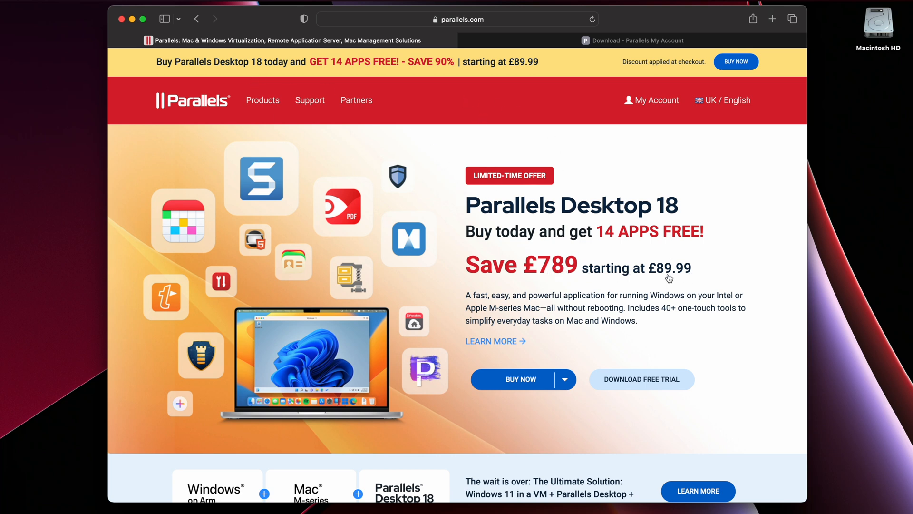
pyautogui.moveTo(676, 236)
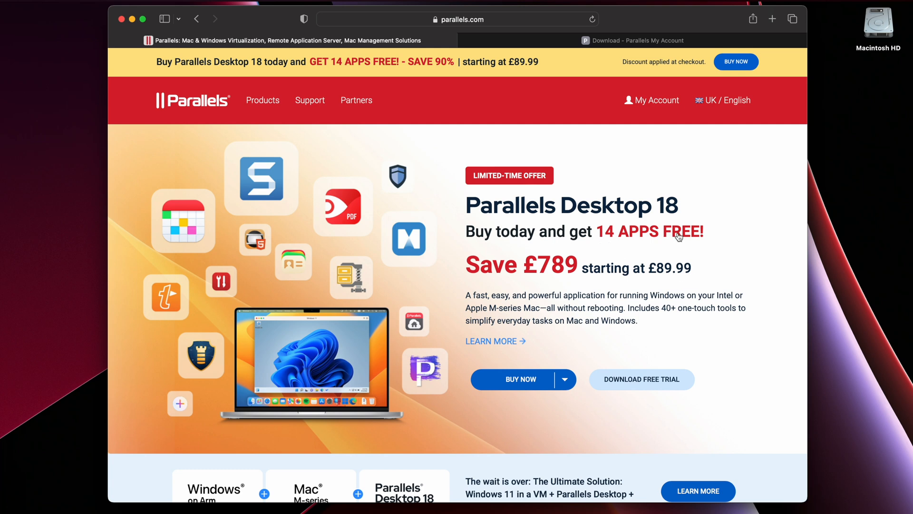
pyautogui.moveTo(232, 267)
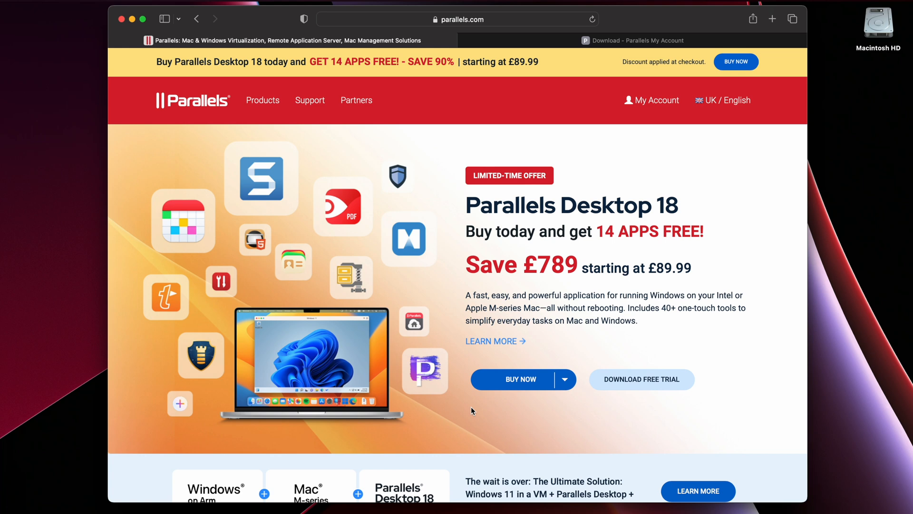
pyautogui.moveTo(618, 336)
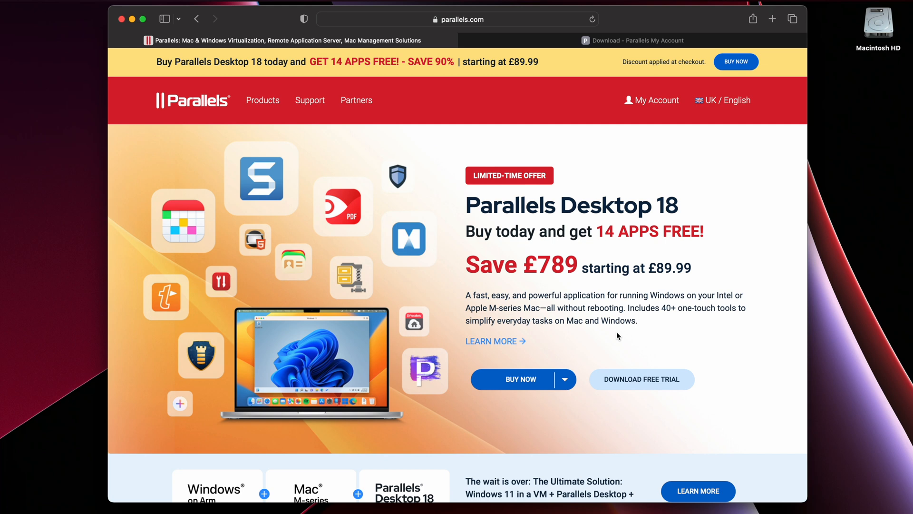
# Scroll through the Parallels homepage to review the Parallels Desktop 18 offer.
pyautogui.scroll(-3)
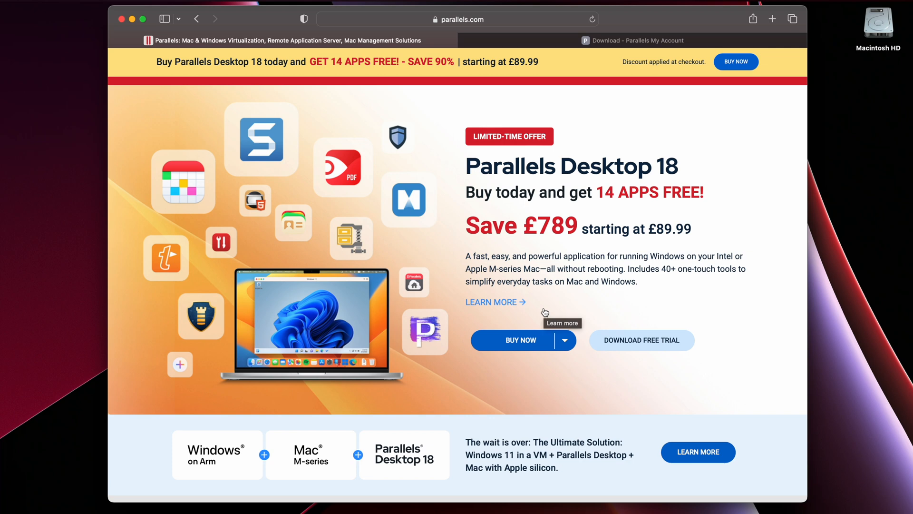
pyautogui.scroll(-3)
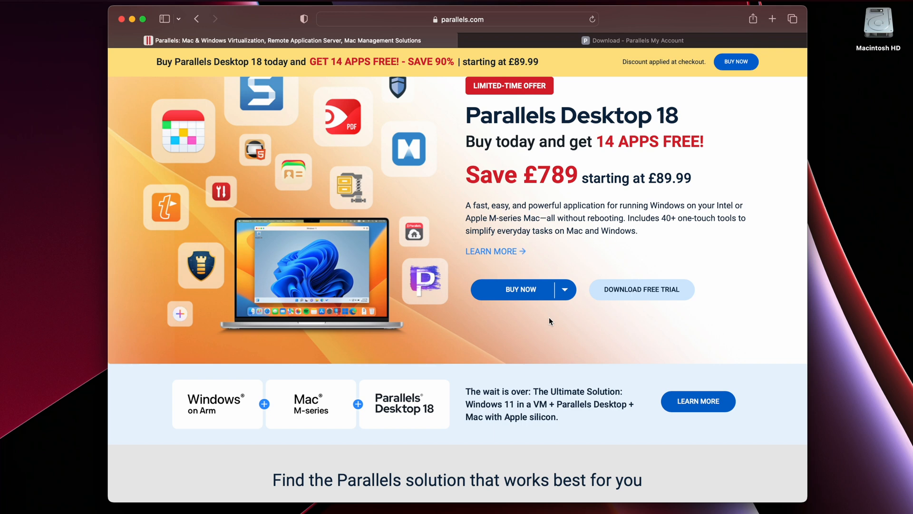
pyautogui.moveTo(535, 335)
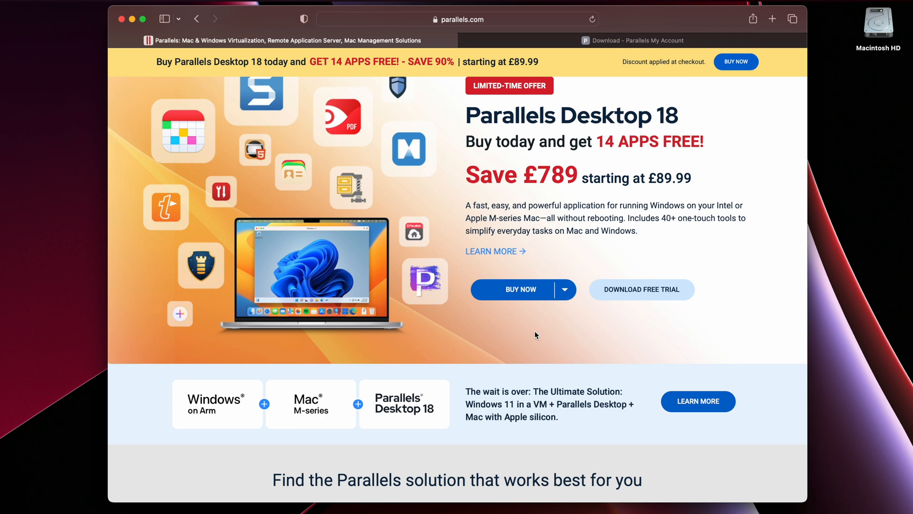
pyautogui.moveTo(495, 337)
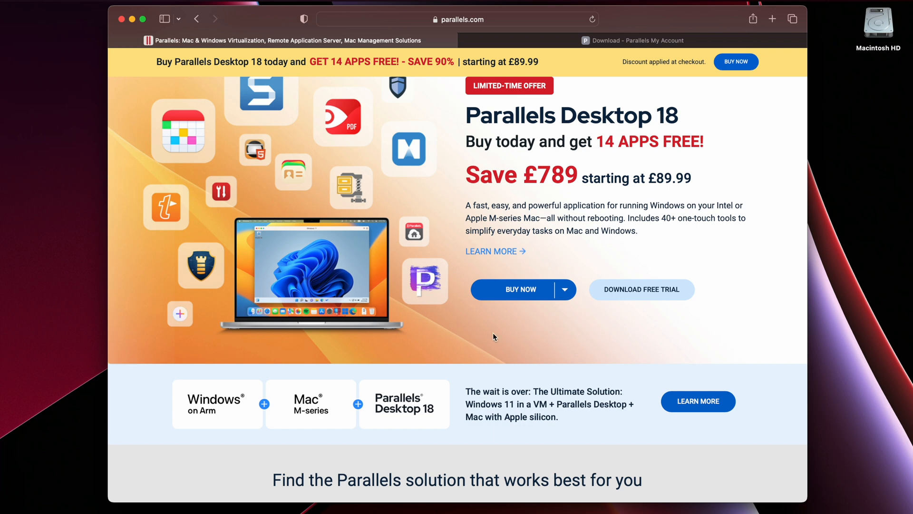
pyautogui.moveTo(503, 340)
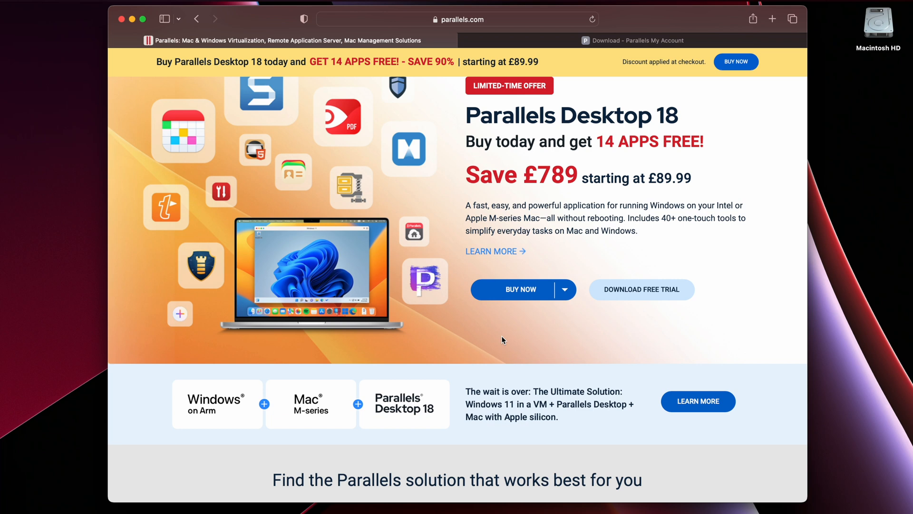
pyautogui.scroll(-3)
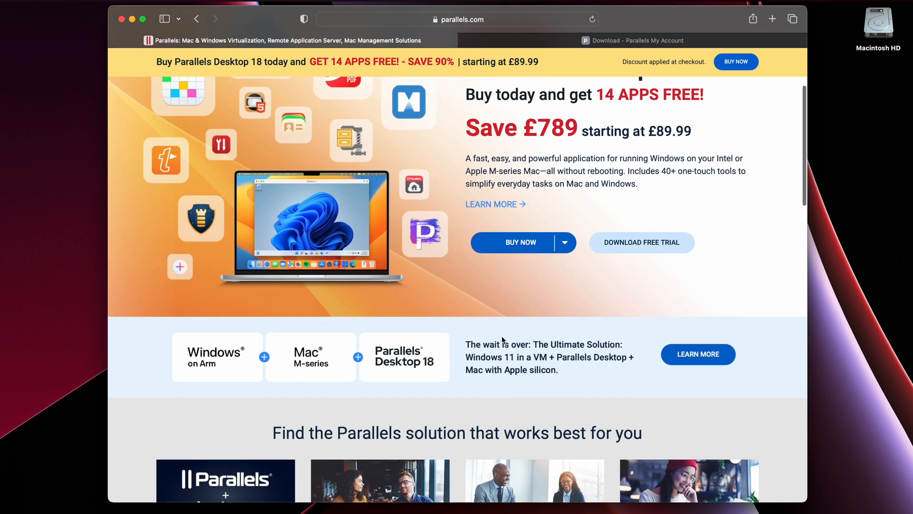
pyautogui.moveTo(208, 365)
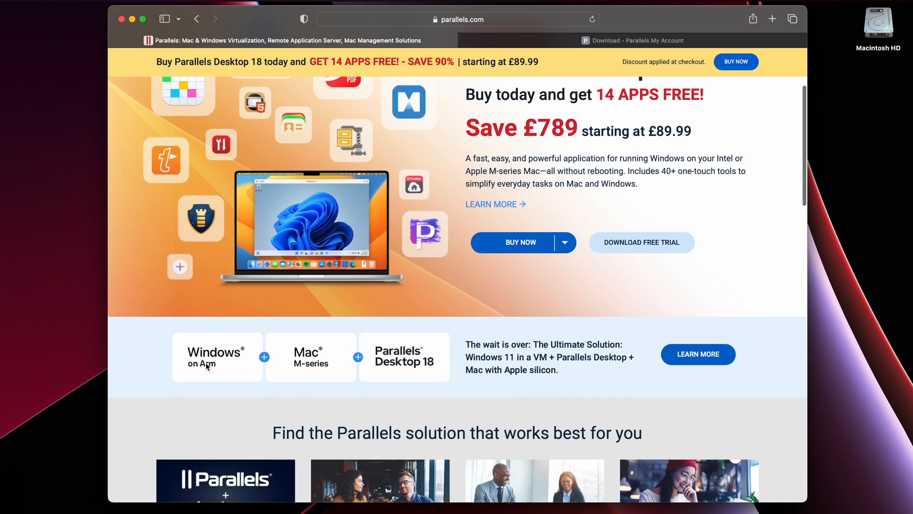
pyautogui.moveTo(311, 364)
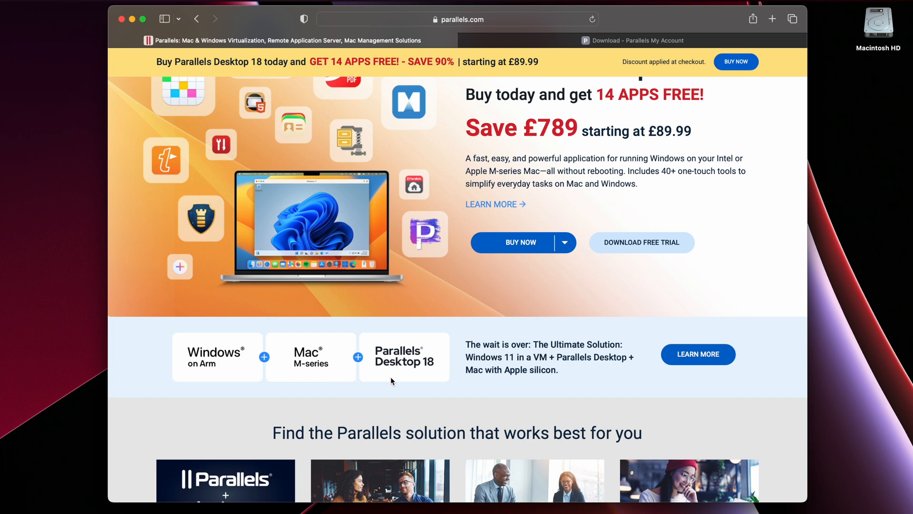
pyautogui.moveTo(446, 382)
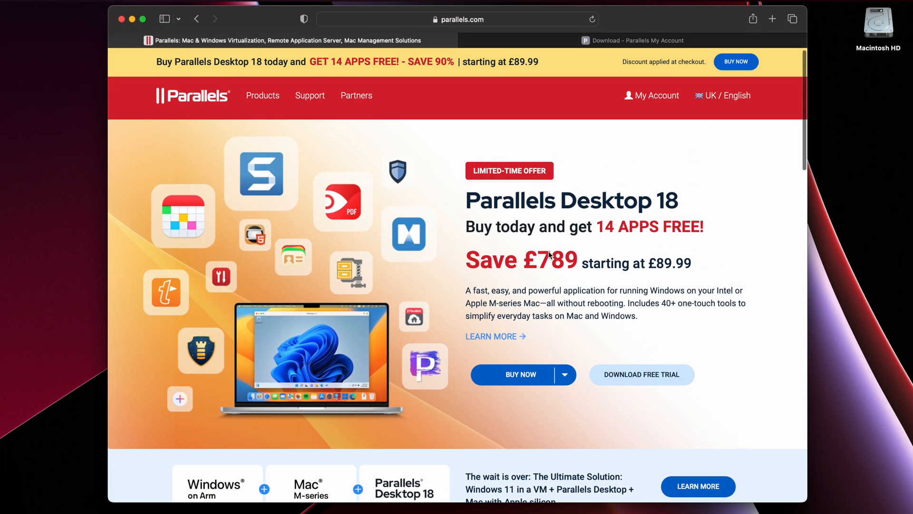
pyautogui.scroll(-3)
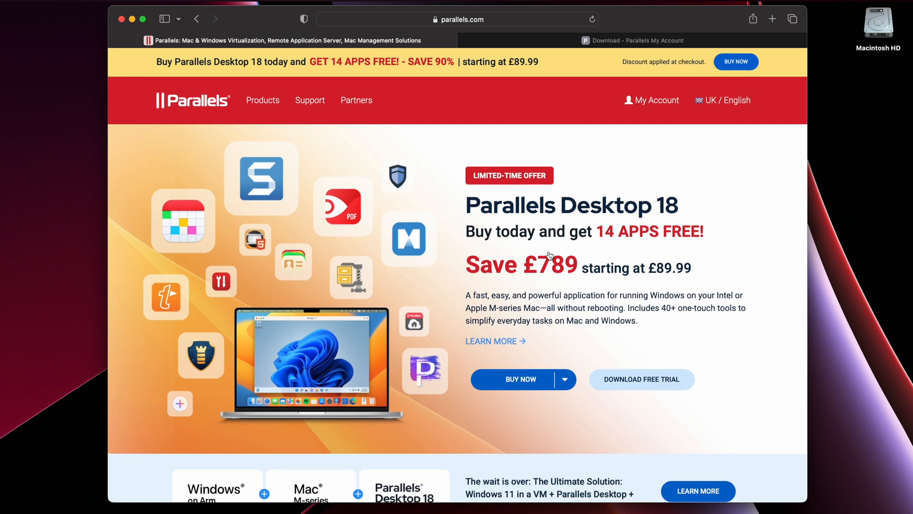
pyautogui.moveTo(518, 379)
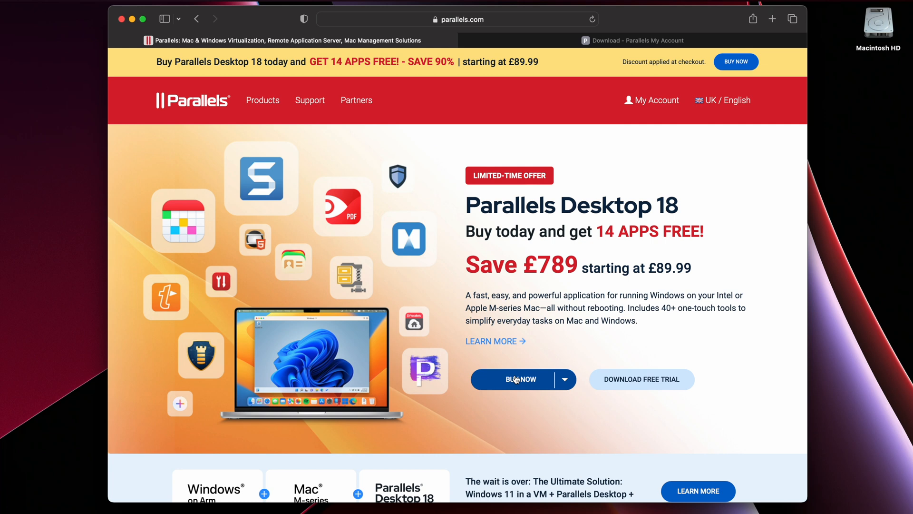
pyautogui.moveTo(523, 306)
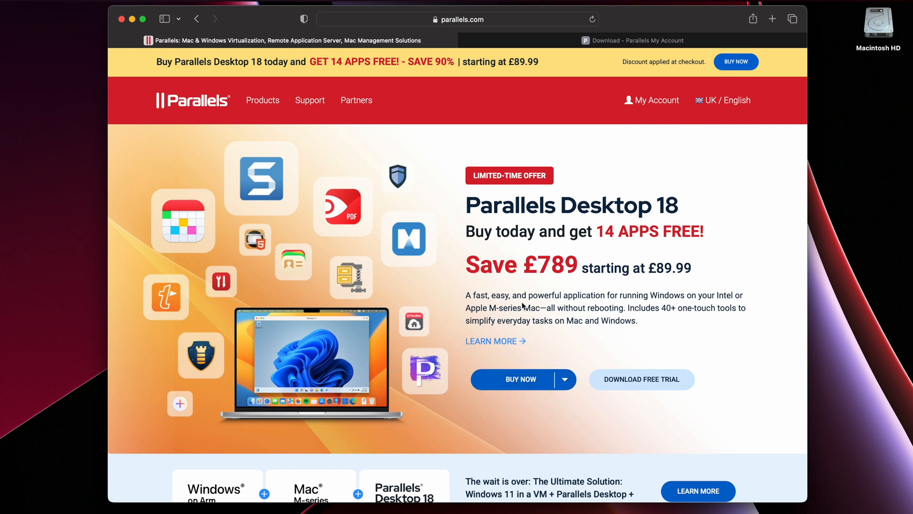
pyautogui.moveTo(477, 334)
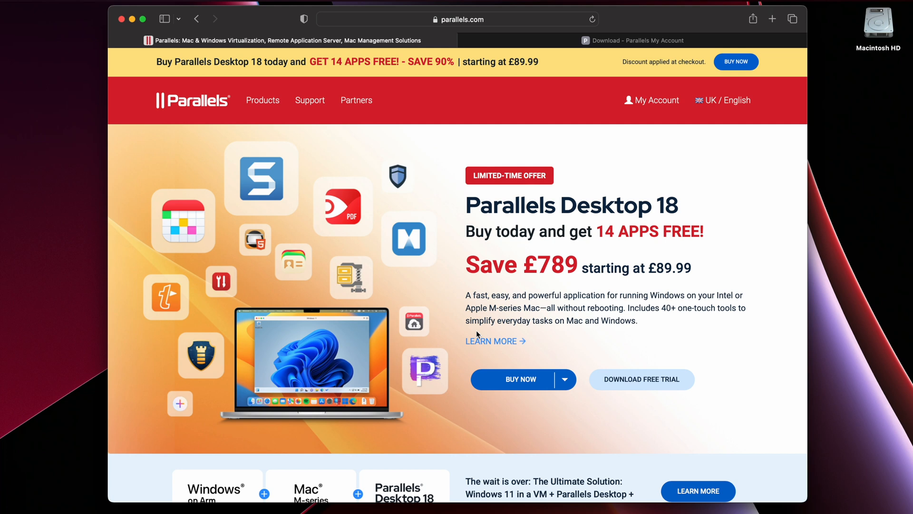
pyautogui.moveTo(542, 186)
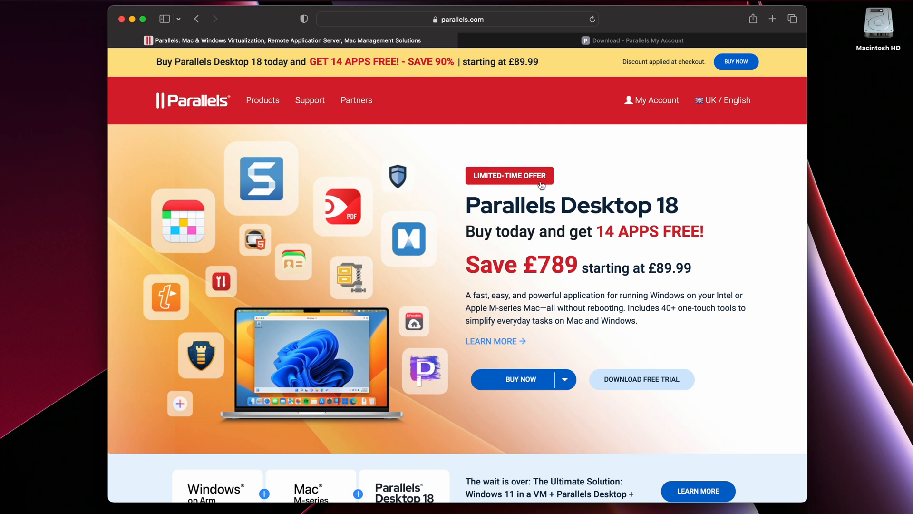
pyautogui.moveTo(529, 127)
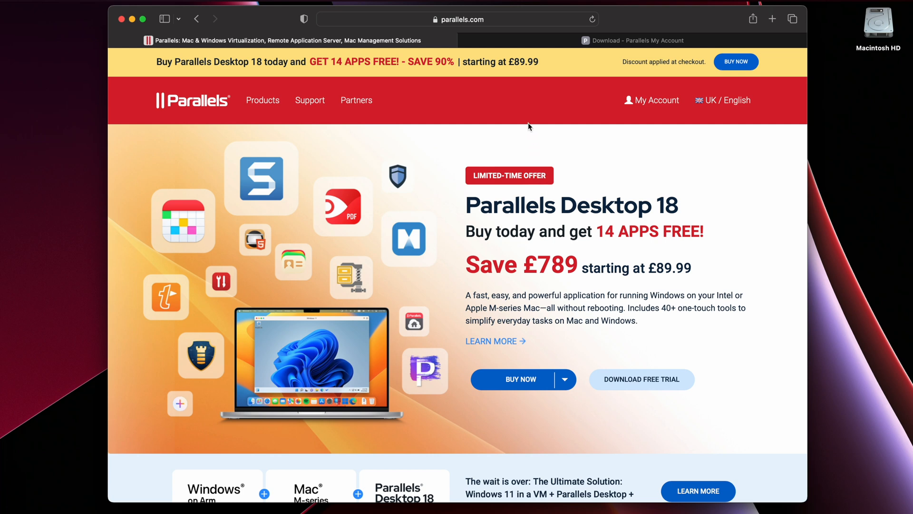
pyautogui.moveTo(532, 117)
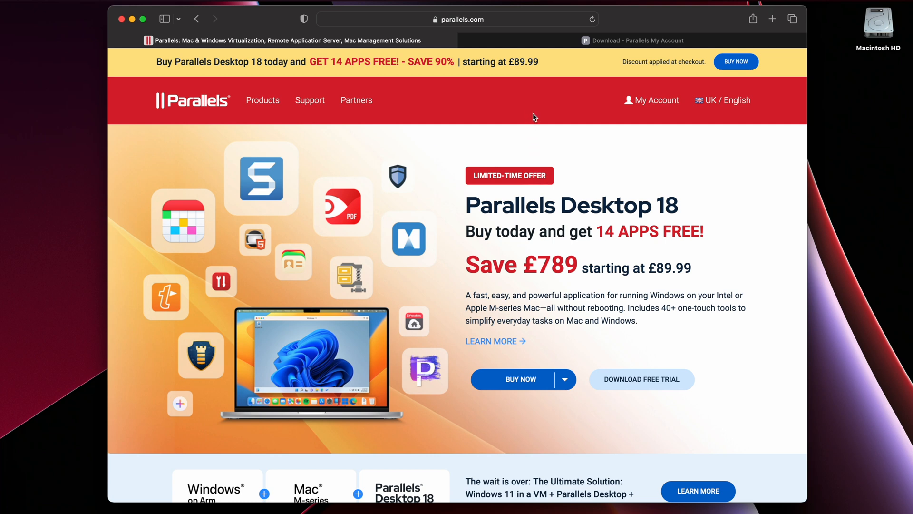
pyautogui.moveTo(567, 89)
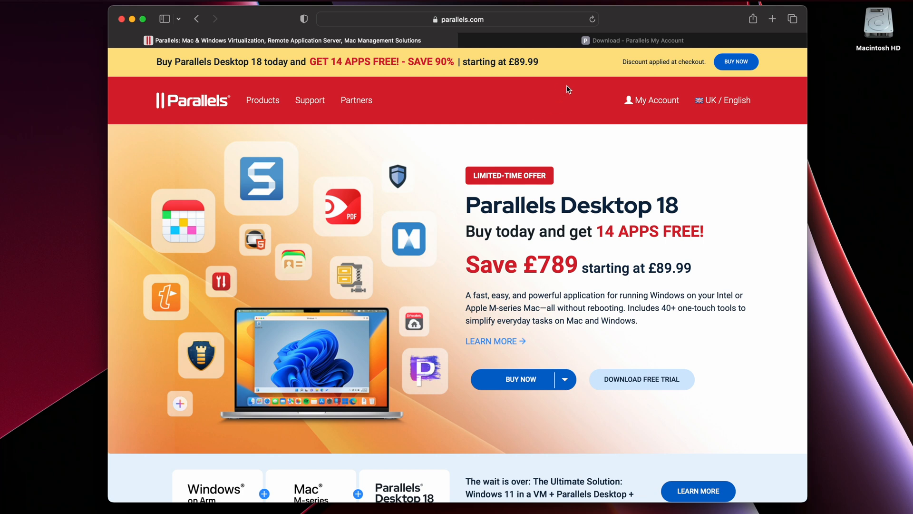
# Download the Automatic Installer DMG from the account dashboard, allowing downloads, and open it.
pyautogui.click(631, 40)
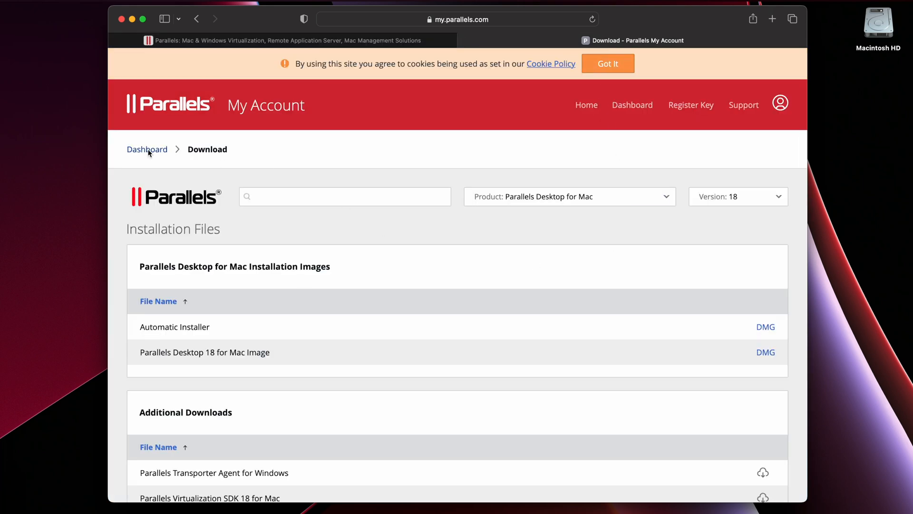
pyautogui.click(146, 149)
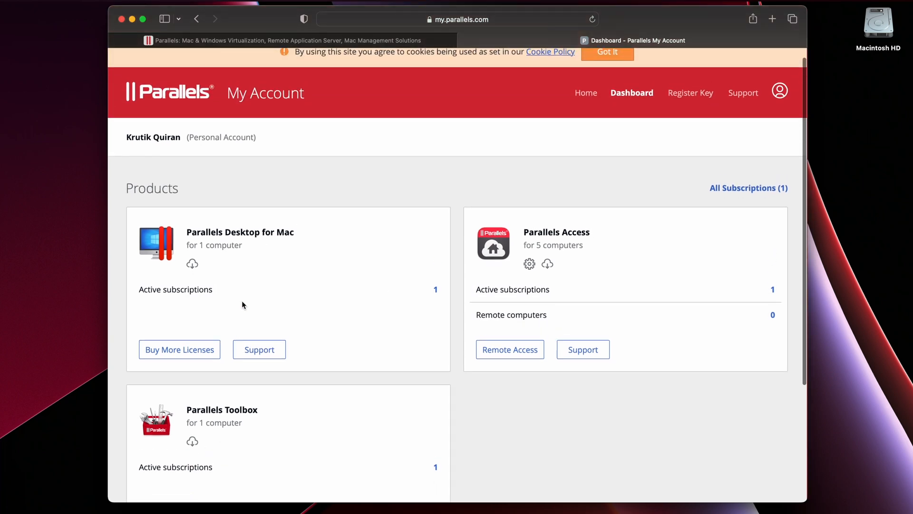
pyautogui.moveTo(586, 93)
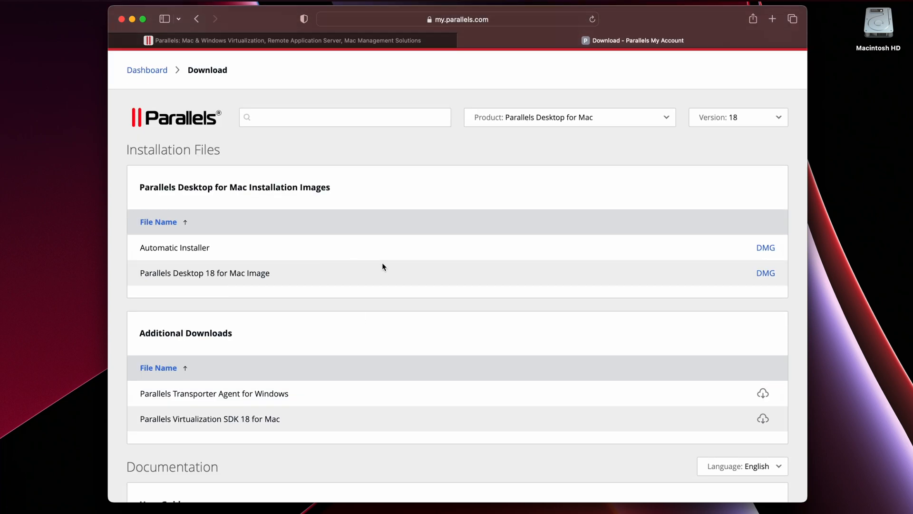
pyautogui.click(764, 273)
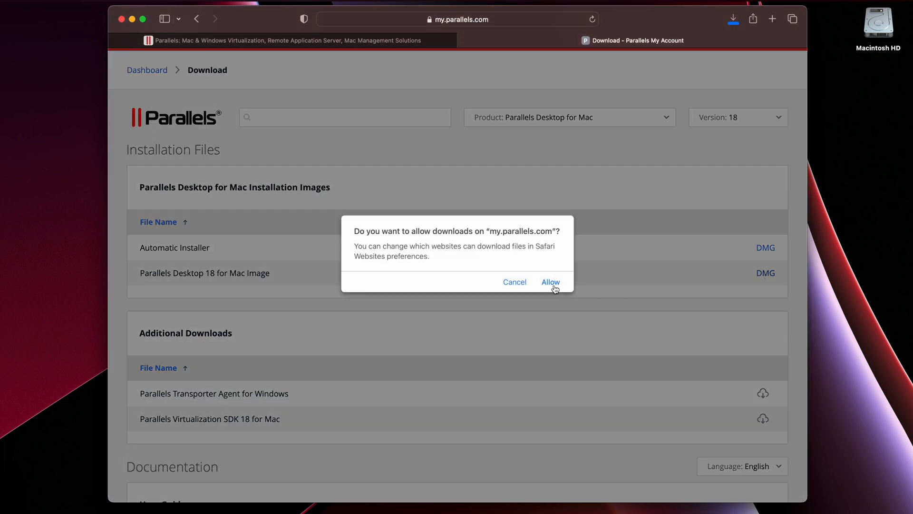
pyautogui.click(549, 282)
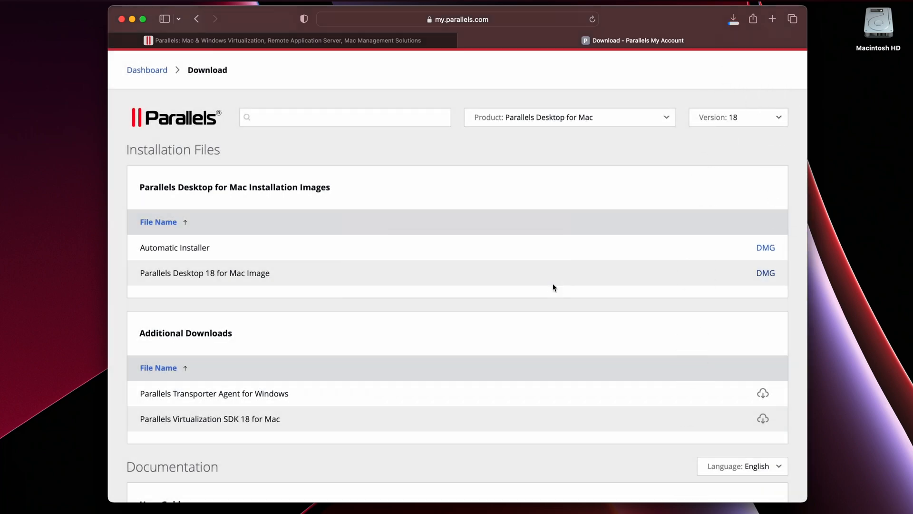
pyautogui.click(764, 273)
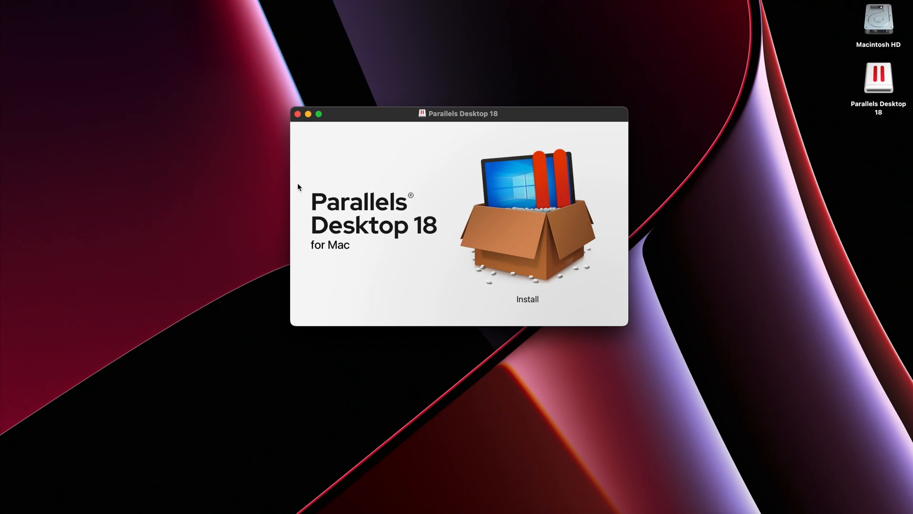
pyautogui.moveTo(533, 223)
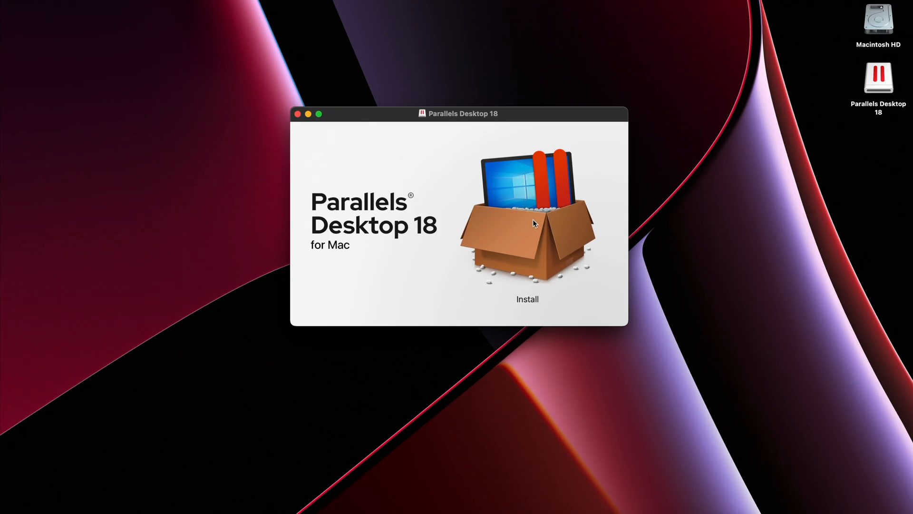
# Launch Install from the mounted image, confirm the security warning and accept the license agreement.
pyautogui.click(526, 299)
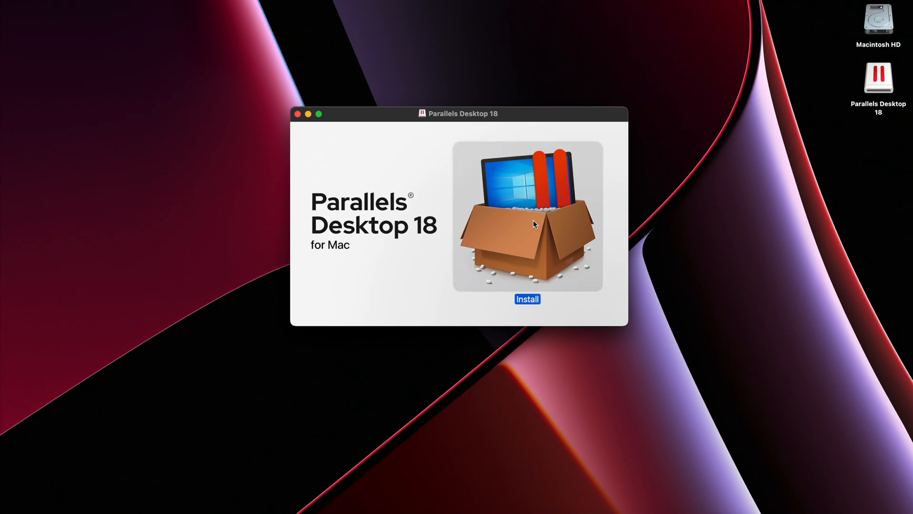
pyautogui.click(525, 298)
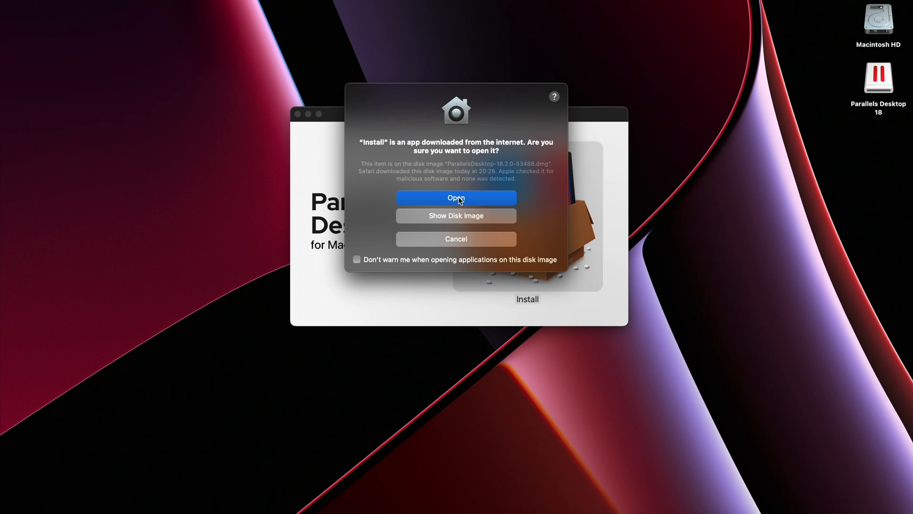
pyautogui.click(456, 197)
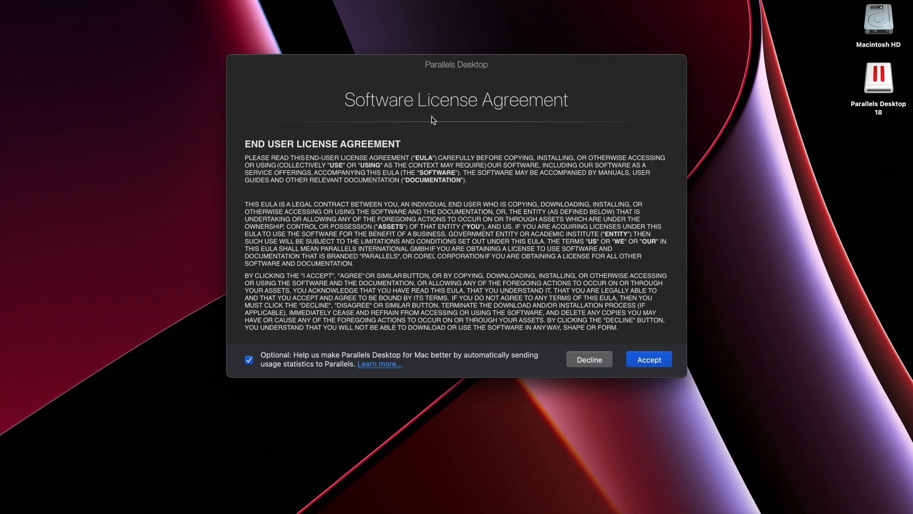
pyautogui.click(647, 359)
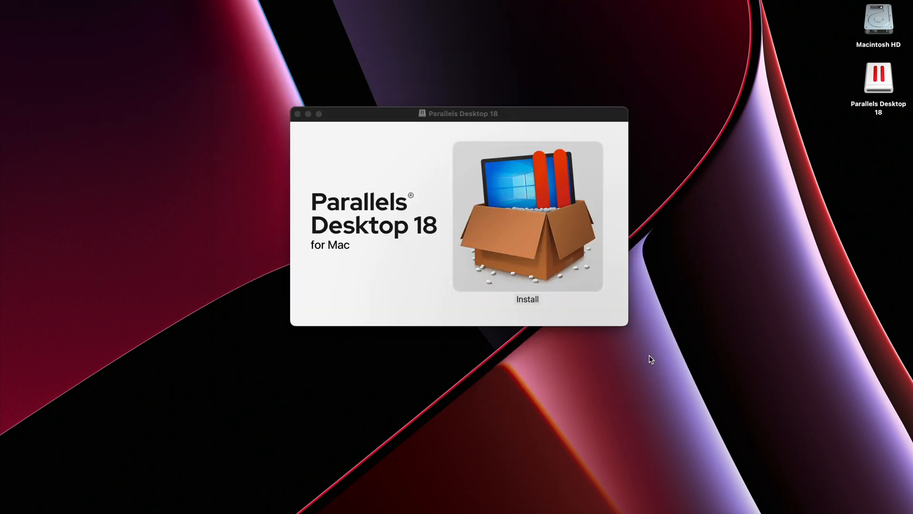
# Enter the administrator password and allow the installer access to the Downloads folder.
pyautogui.click(527, 299)
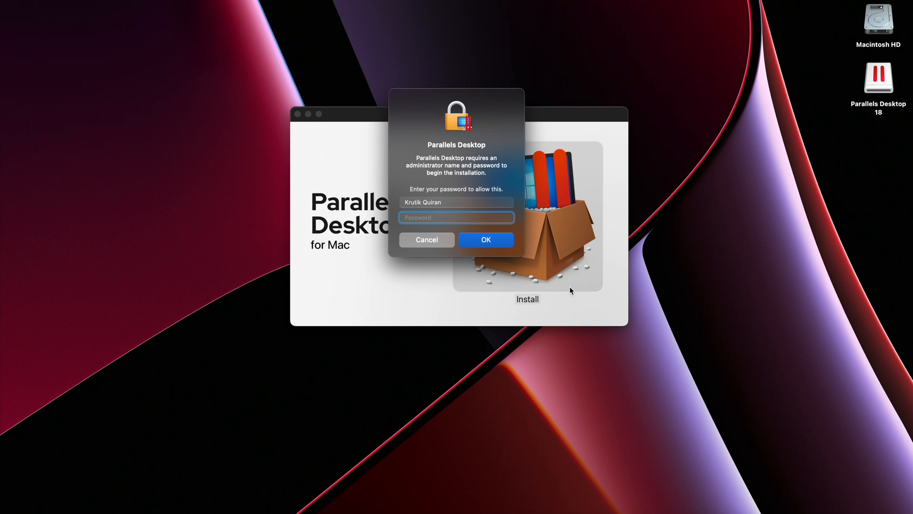
pyautogui.click(486, 240)
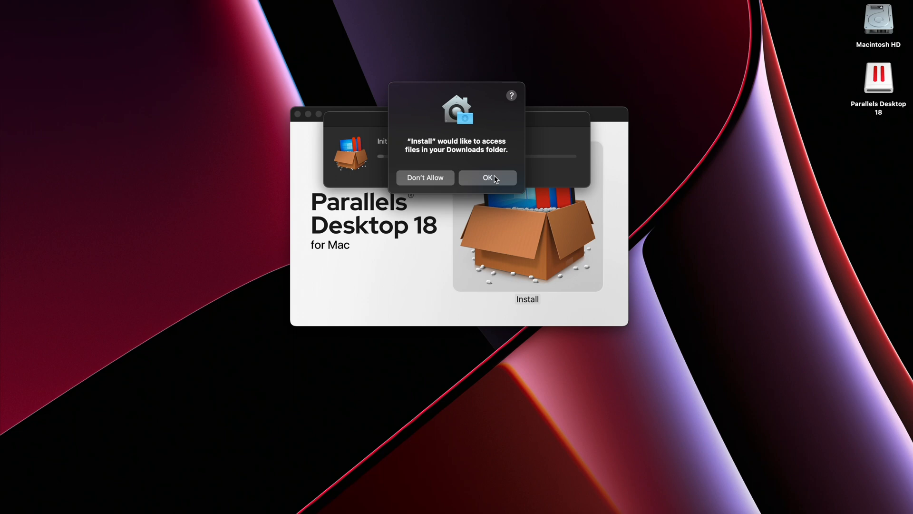
pyautogui.moveTo(460, 129)
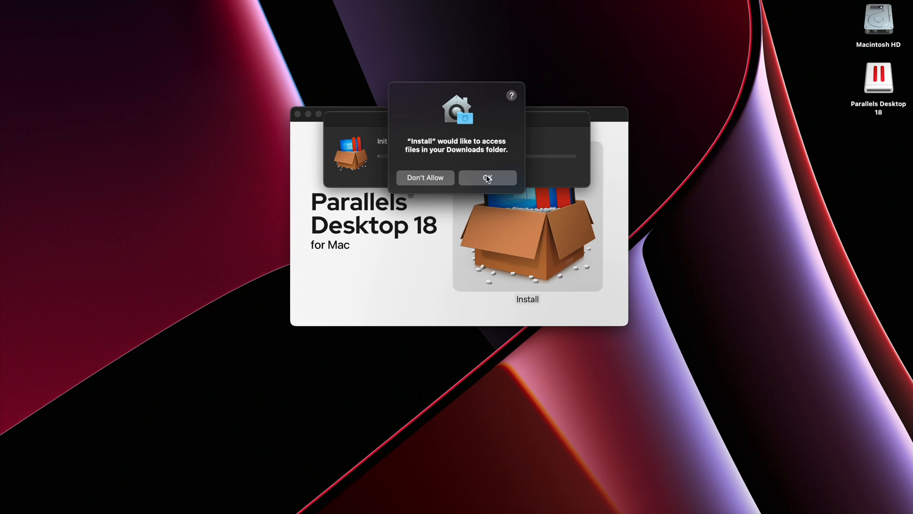
pyautogui.click(487, 178)
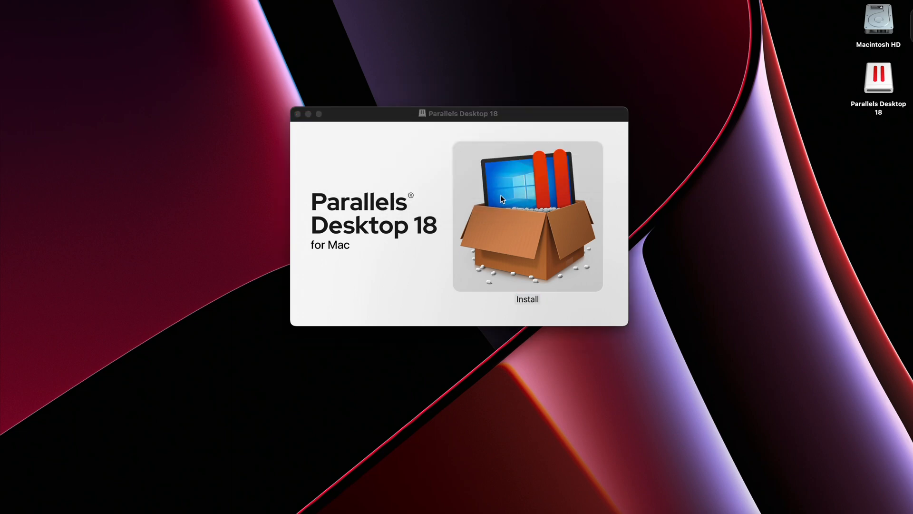
pyautogui.click(526, 298)
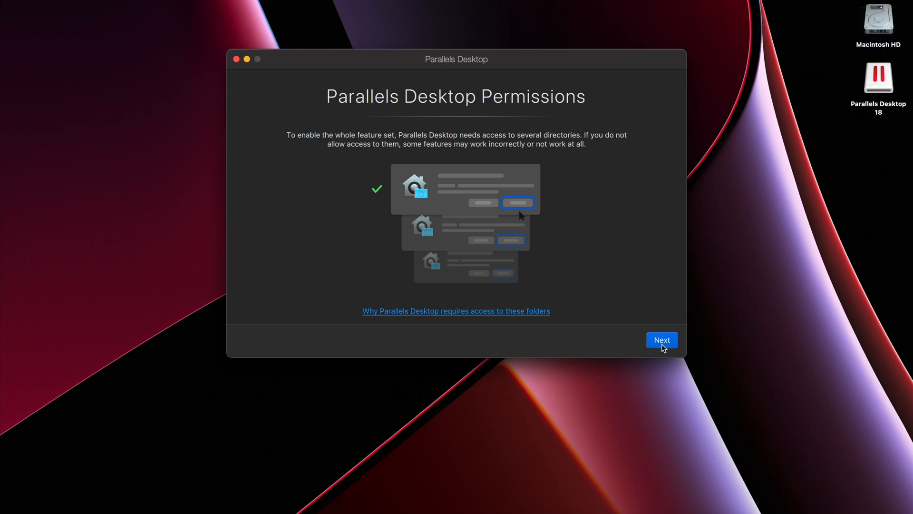
# Allow Desktop, Documents and Downloads folder access and finish the permissions setup.
pyautogui.click(662, 340)
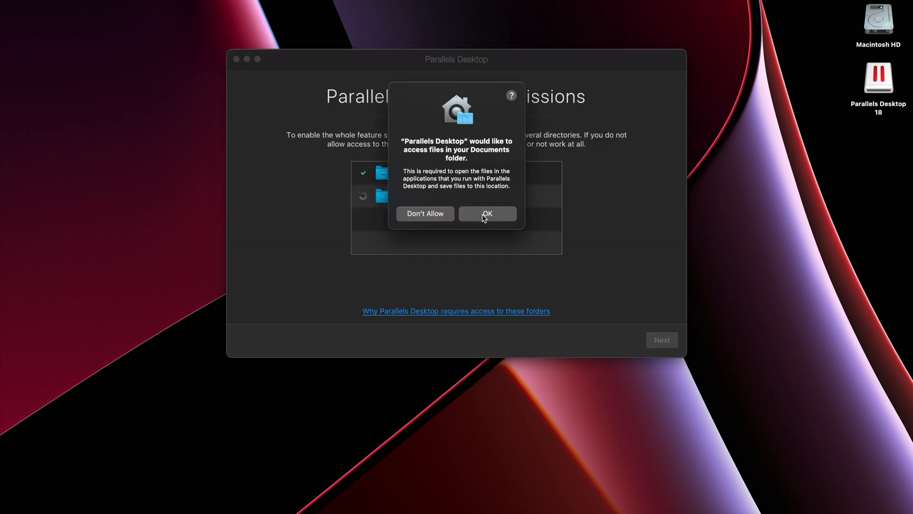
pyautogui.click(487, 213)
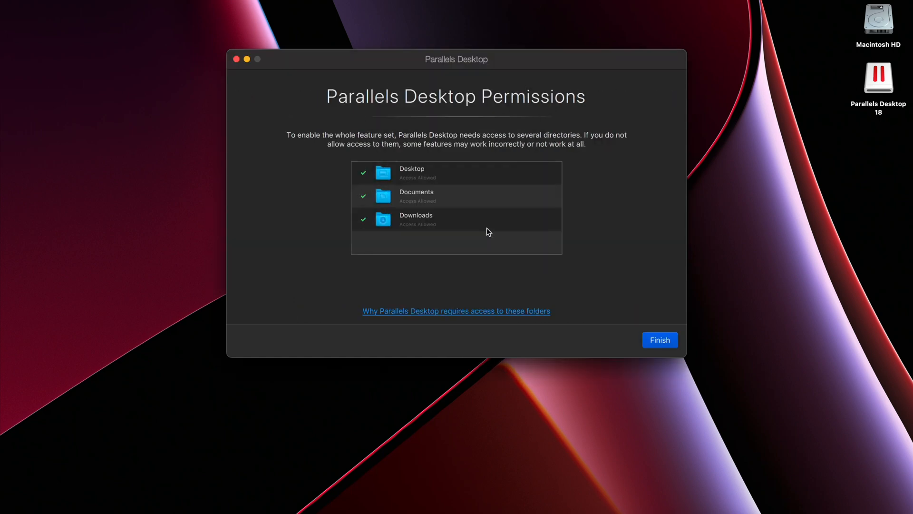
pyautogui.click(659, 339)
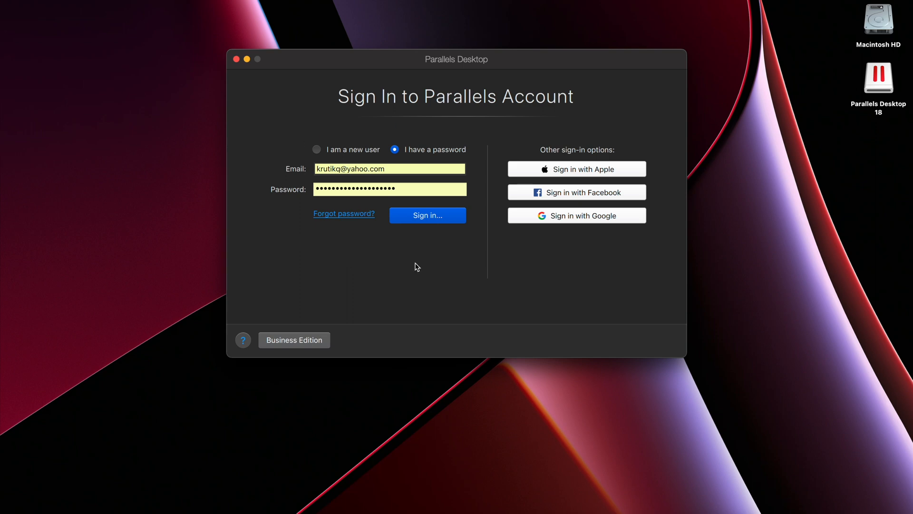
# Sign in to the Parallels account and activate the Standard Edition license, confirming activation.
pyautogui.click(427, 215)
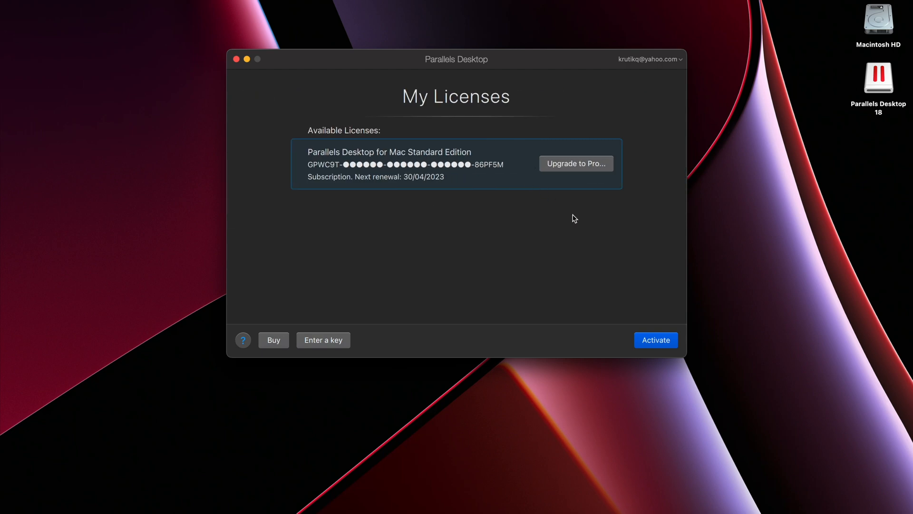
pyautogui.click(655, 339)
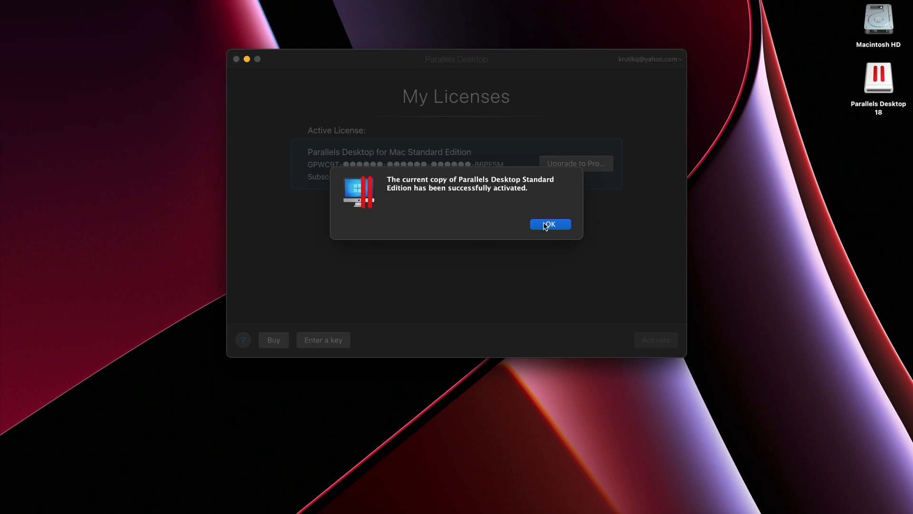
pyautogui.moveTo(557, 228)
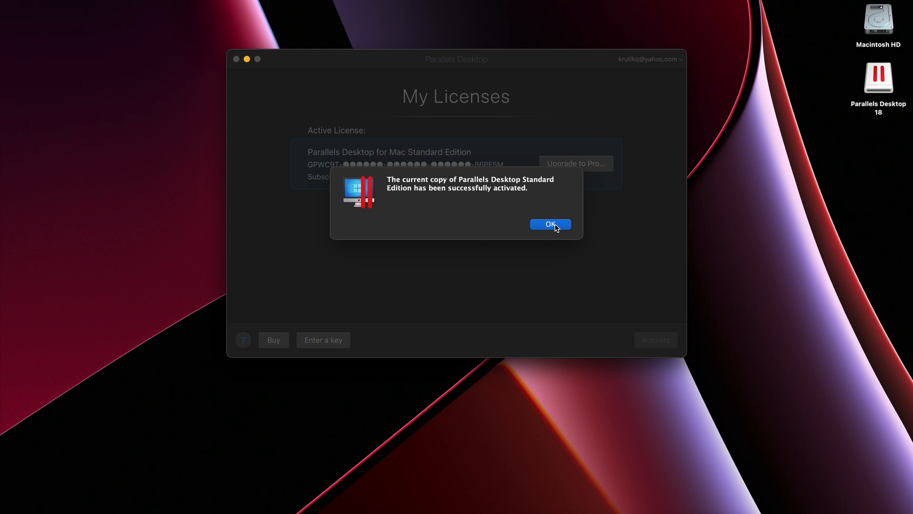
pyautogui.click(548, 224)
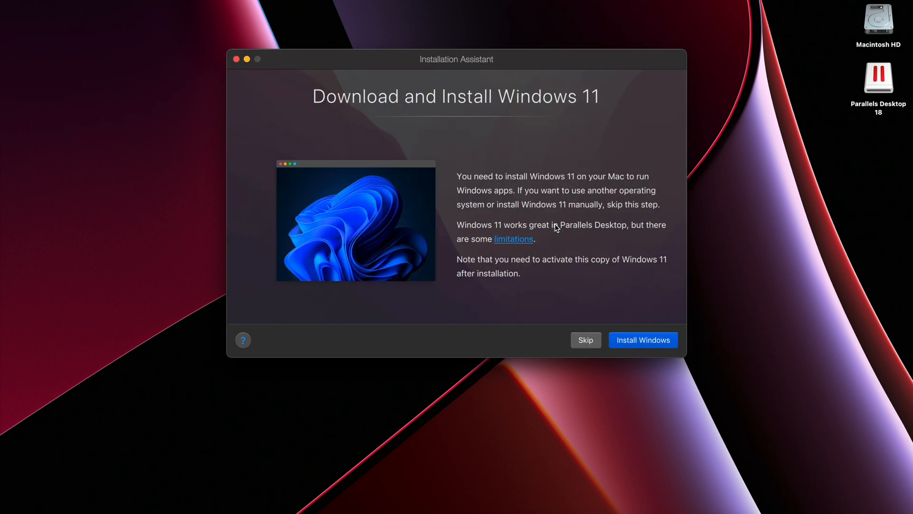
pyautogui.moveTo(565, 188)
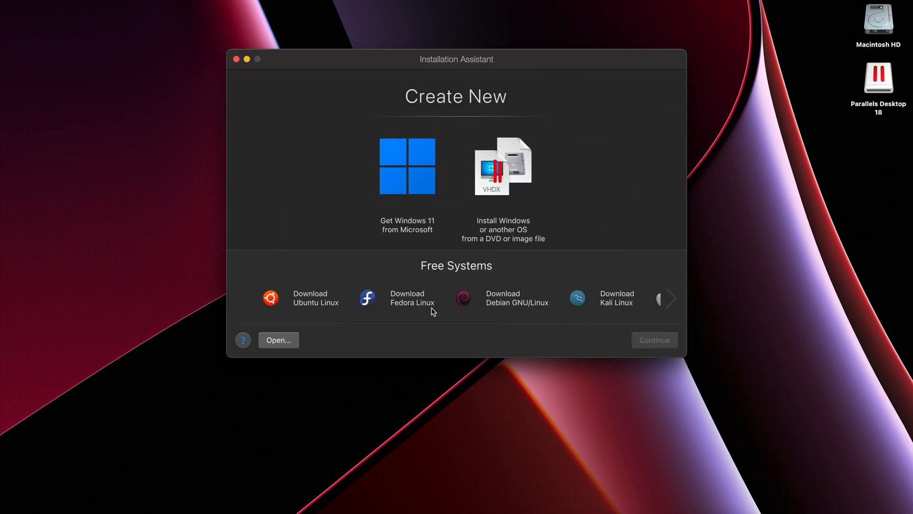
pyautogui.moveTo(654, 340)
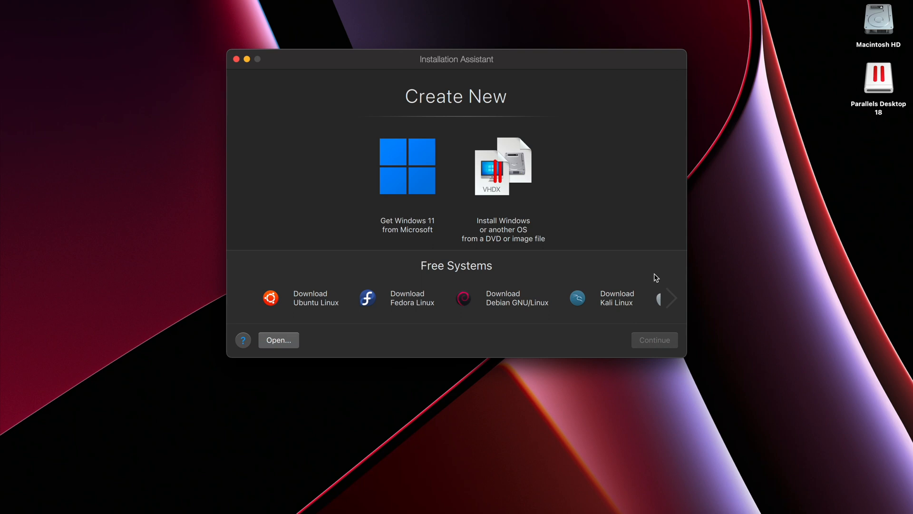
pyautogui.moveTo(411, 228)
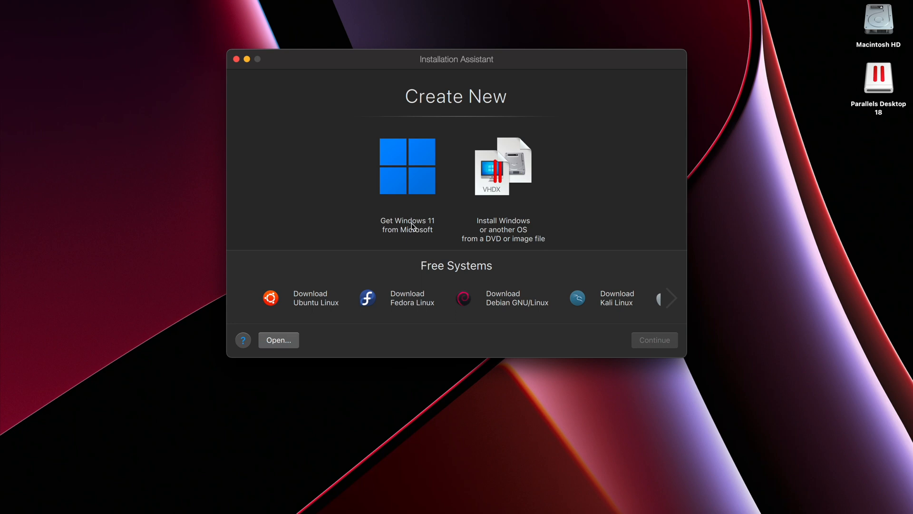
pyautogui.moveTo(414, 226)
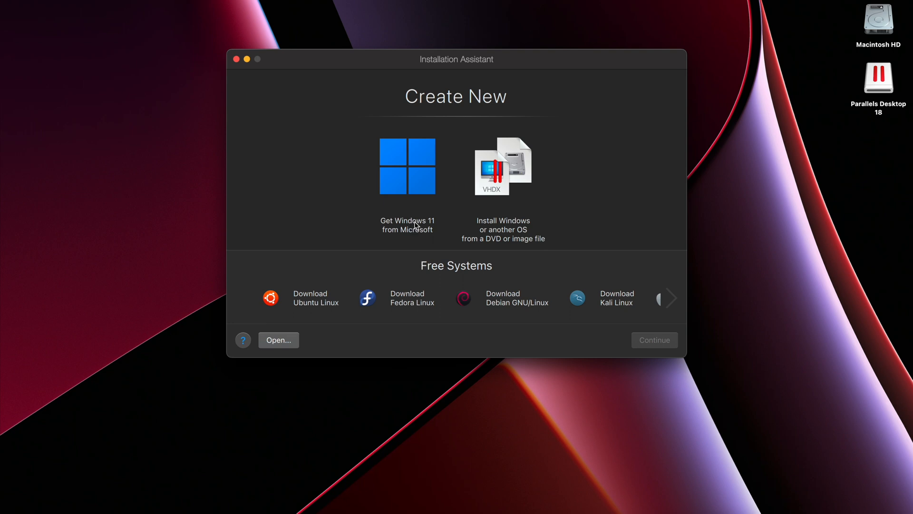
pyautogui.moveTo(461, 223)
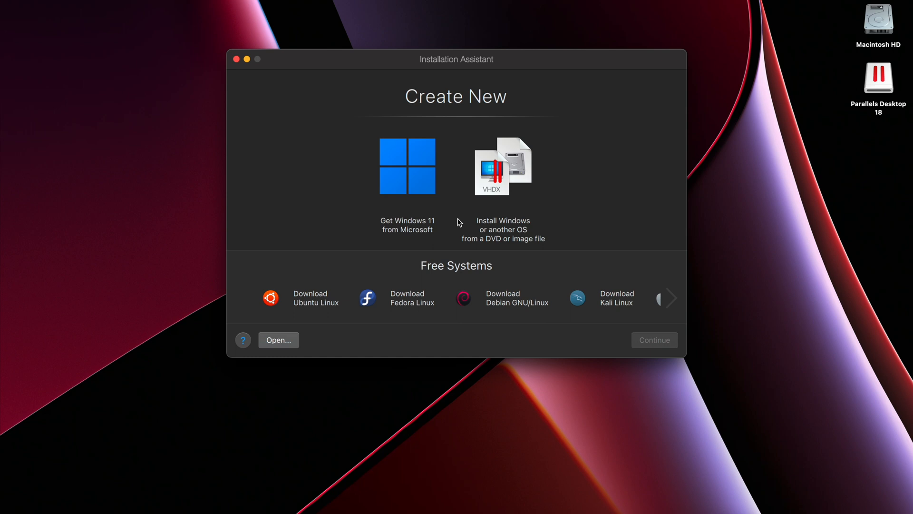
pyautogui.moveTo(323, 302)
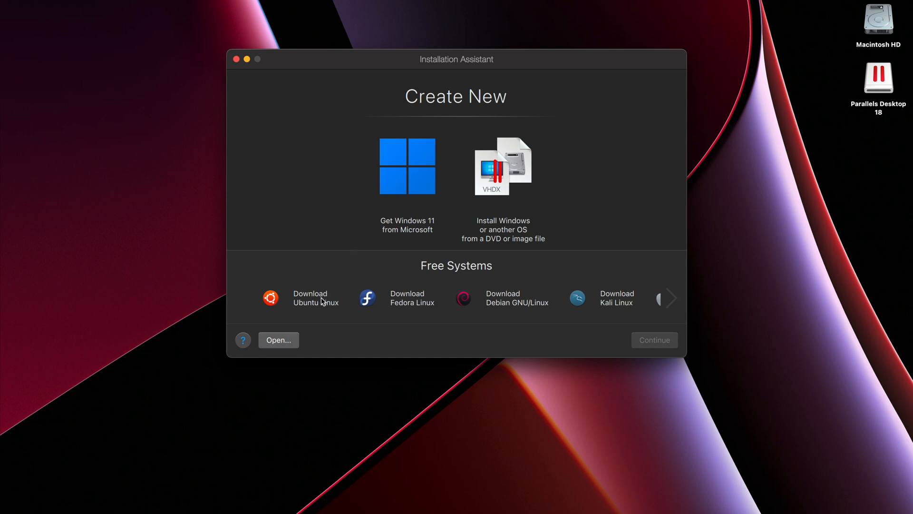
pyautogui.moveTo(554, 315)
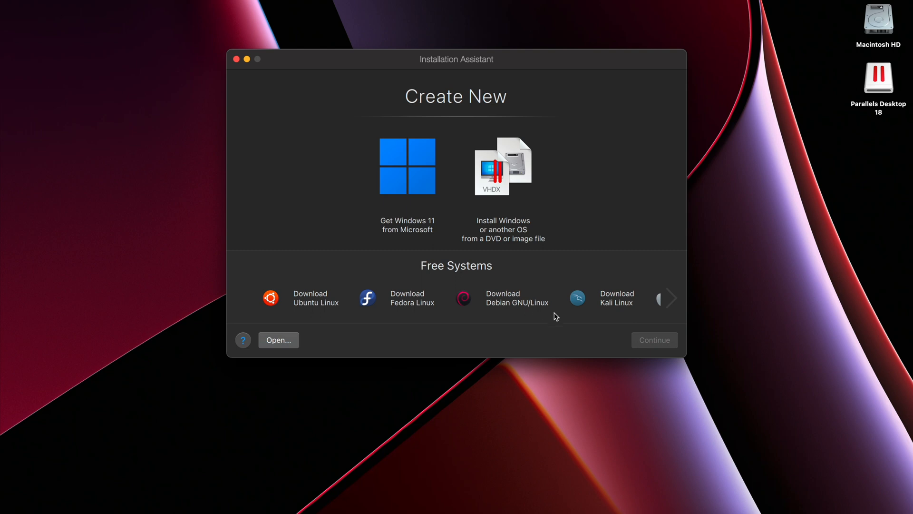
pyautogui.moveTo(622, 307)
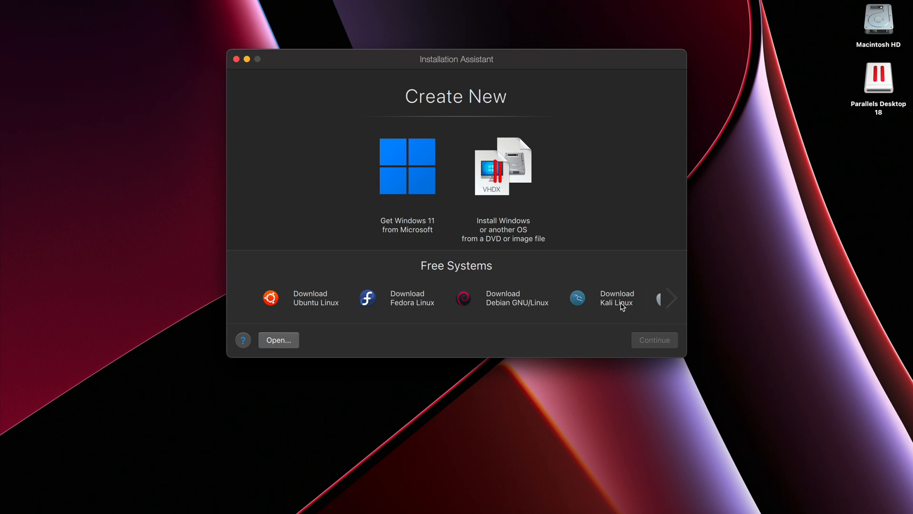
# Choose 'Get Windows 11 from Microsoft' in the Installation Assistant and continue.
pyautogui.click(669, 298)
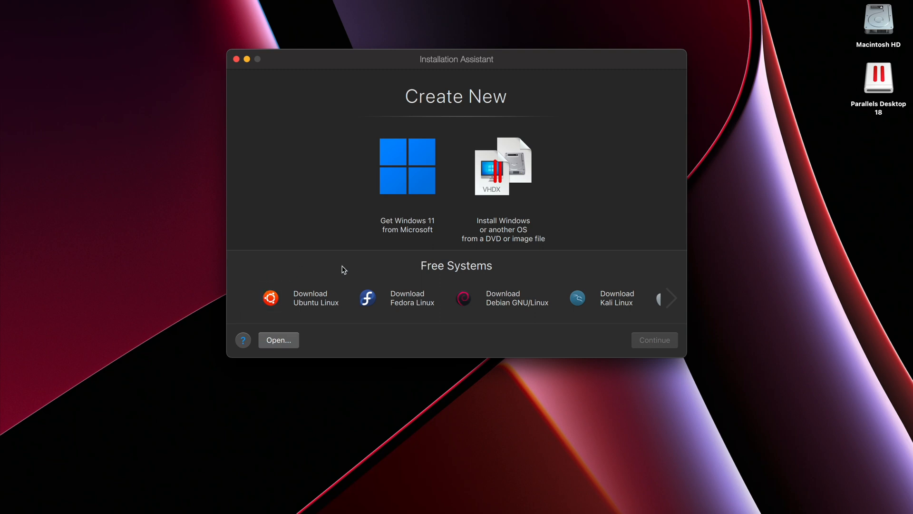
pyautogui.moveTo(405, 271)
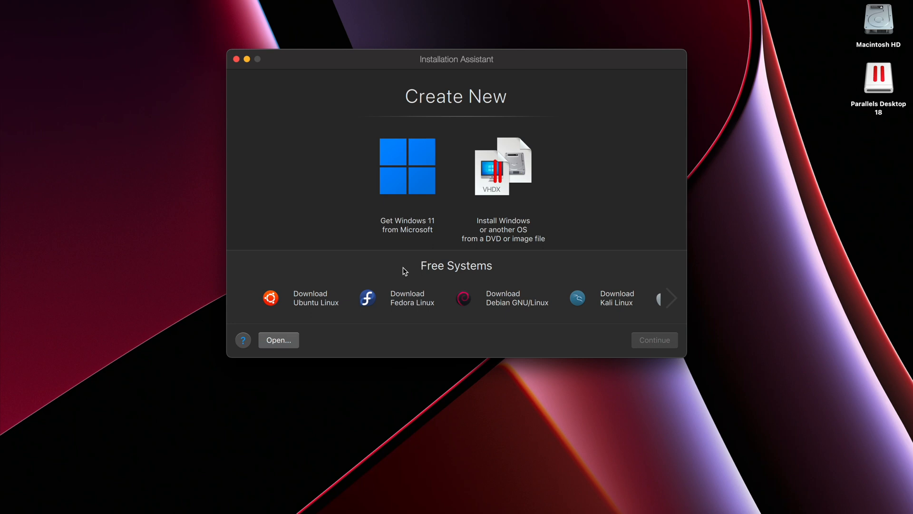
pyautogui.moveTo(425, 176)
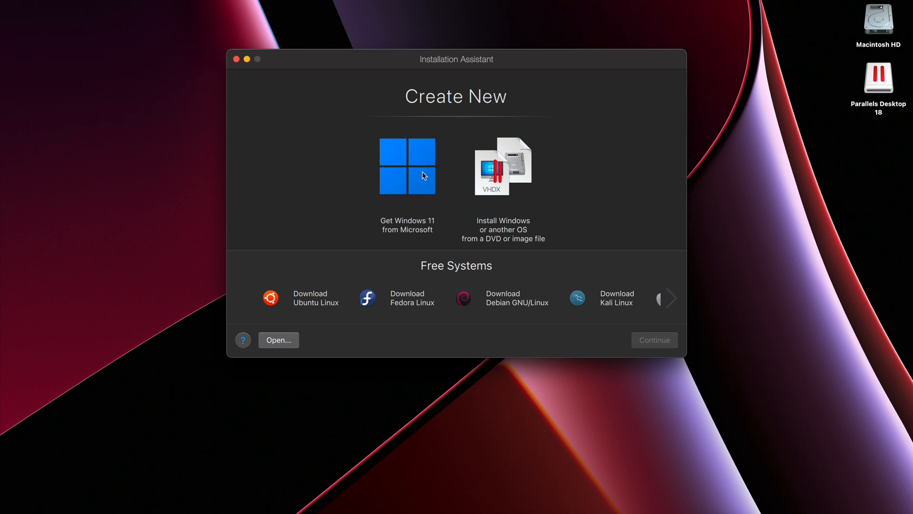
pyautogui.click(407, 165)
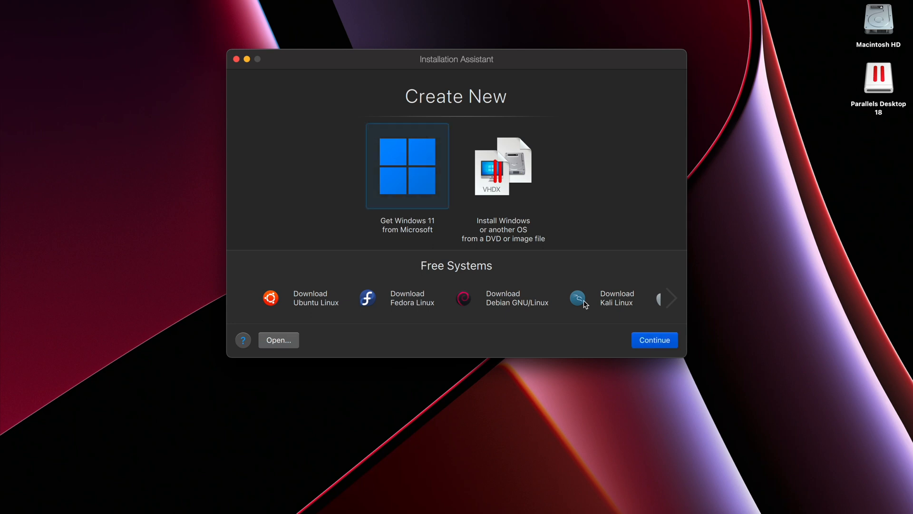
pyautogui.click(653, 340)
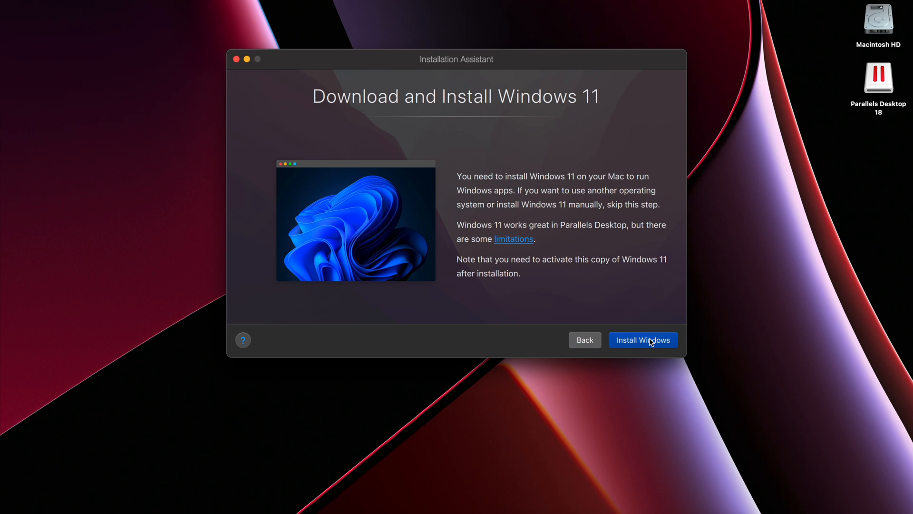
# Start the Windows 11 download and install into a new virtual machine.
pyautogui.click(643, 339)
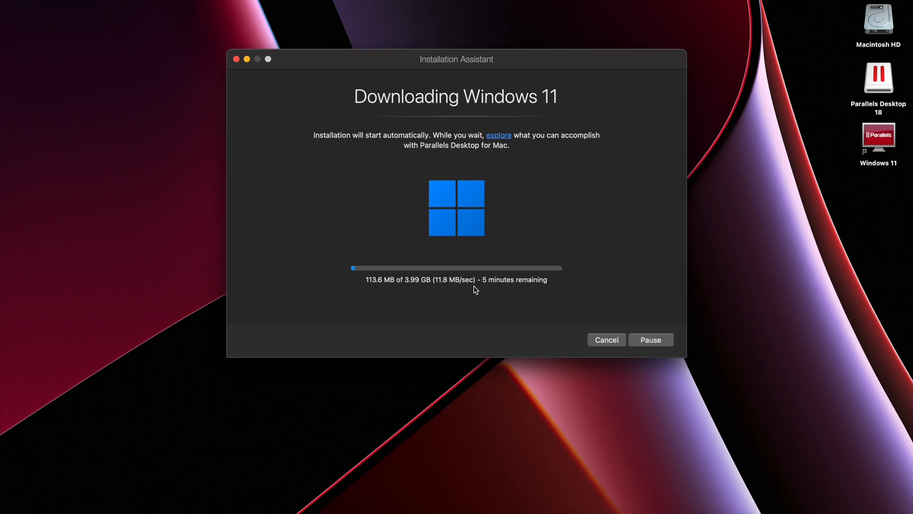
pyautogui.moveTo(594, 286)
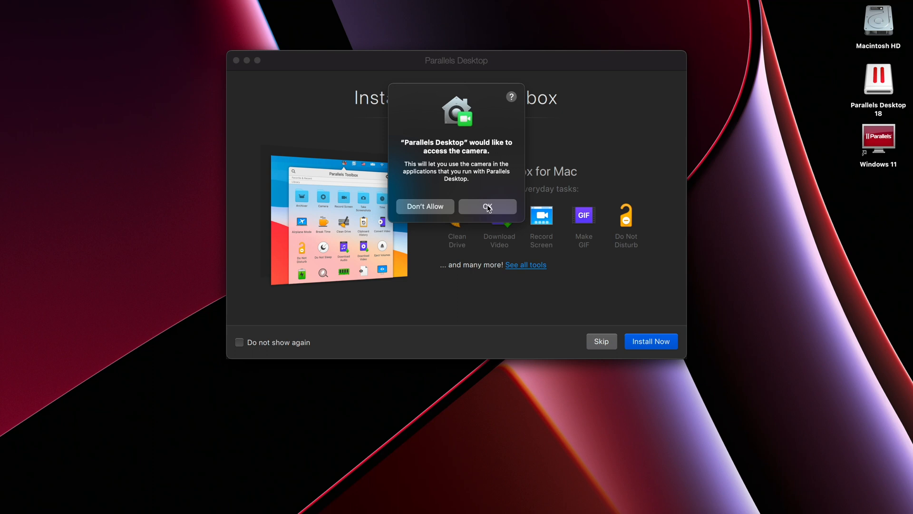
# Allow camera and microphone access, then start installing Parallels Toolbox.
pyautogui.click(487, 207)
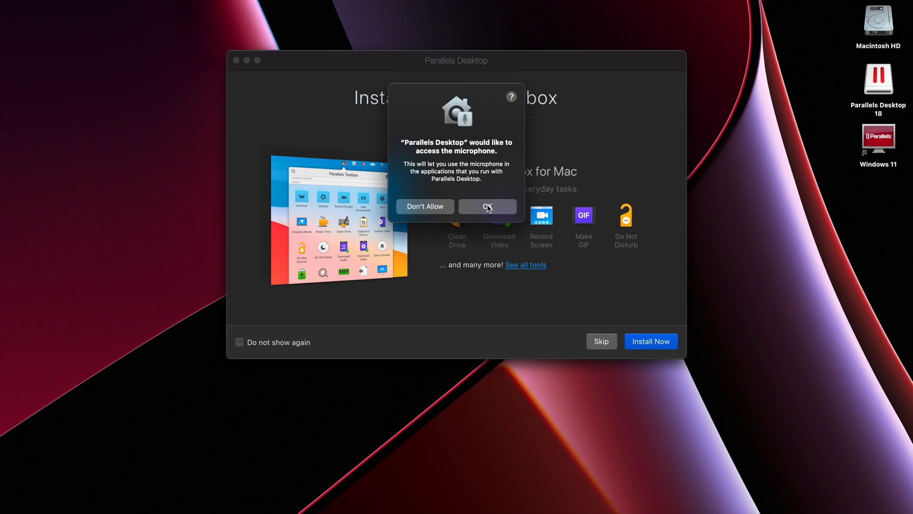
pyautogui.click(487, 206)
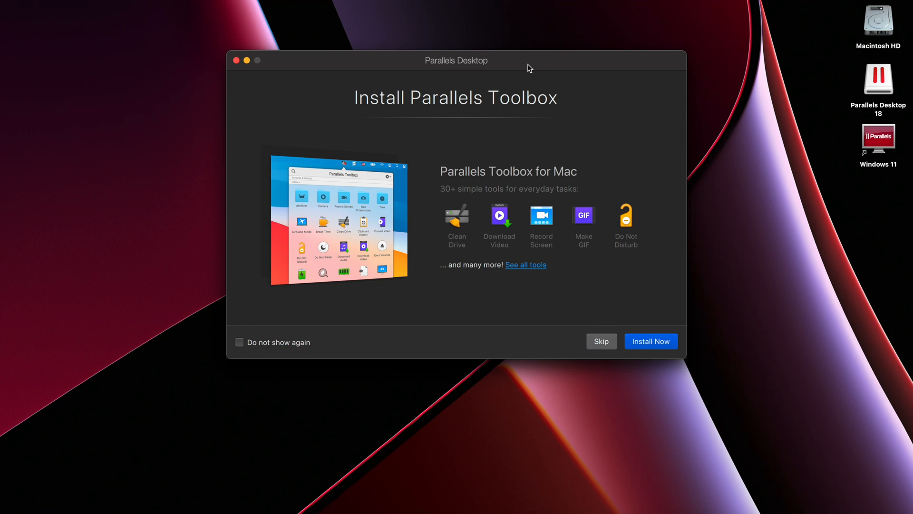
pyautogui.click(650, 340)
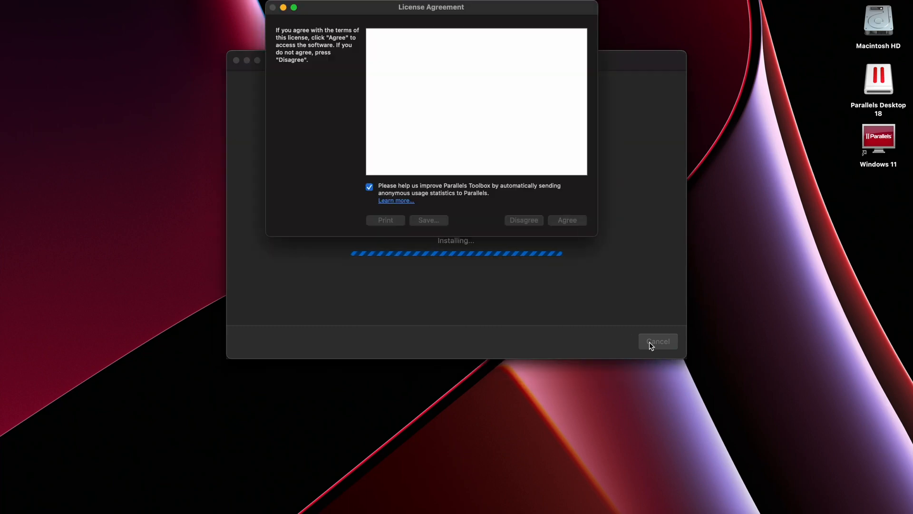
# Agree to the Toolbox license, allow its notifications and finish the installation.
pyautogui.click(566, 220)
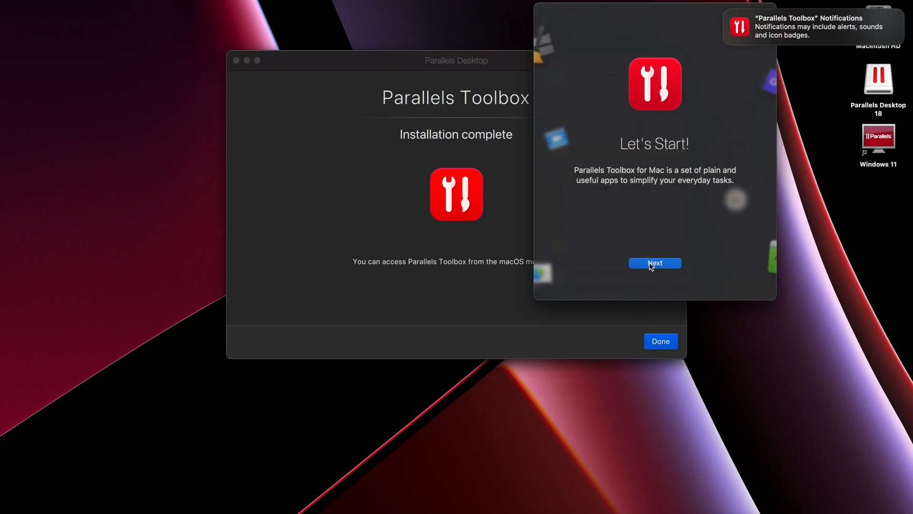
pyautogui.click(654, 263)
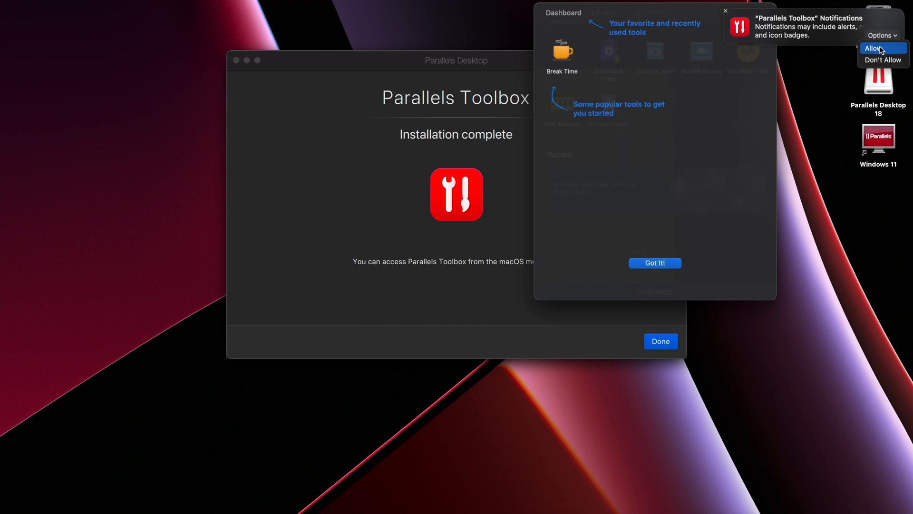
pyautogui.click(873, 48)
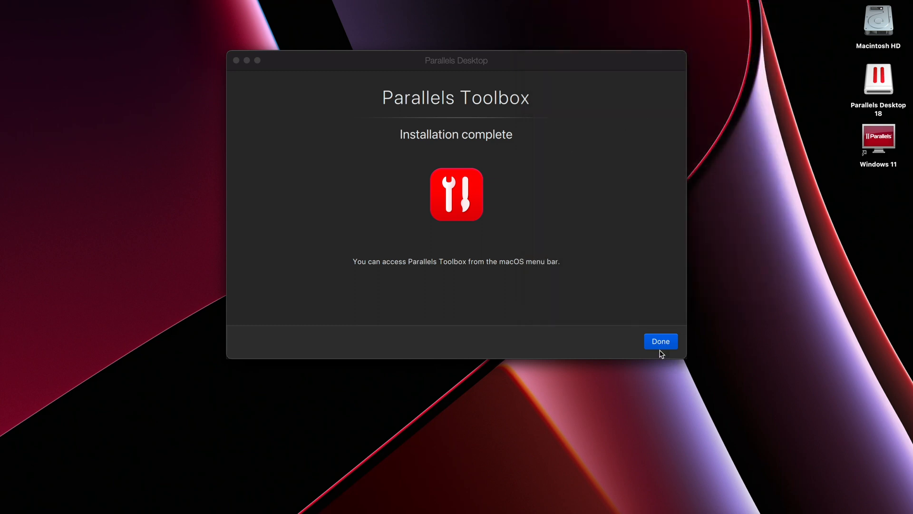
pyautogui.click(660, 341)
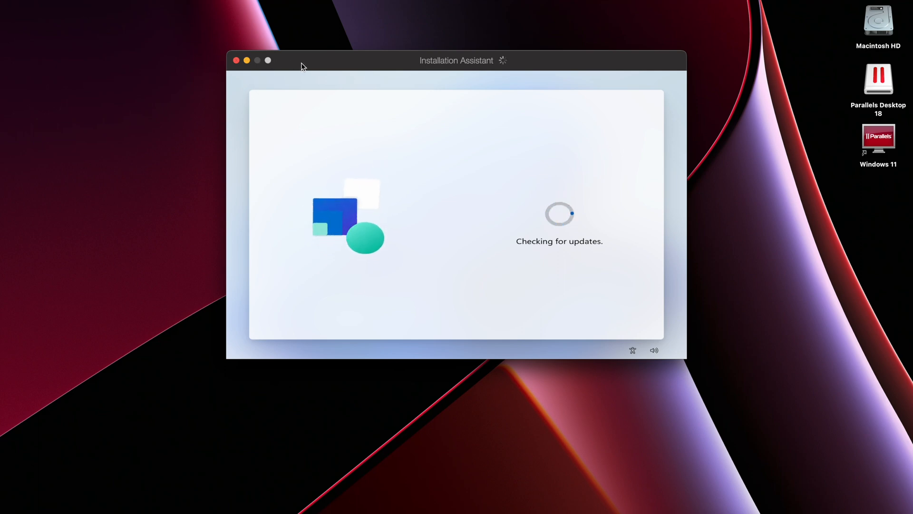
# Move the Installation Assistant window lower while Windows 11 keeps installing.
pyautogui.moveTo(302, 59); pyautogui.dragTo(291, 105)
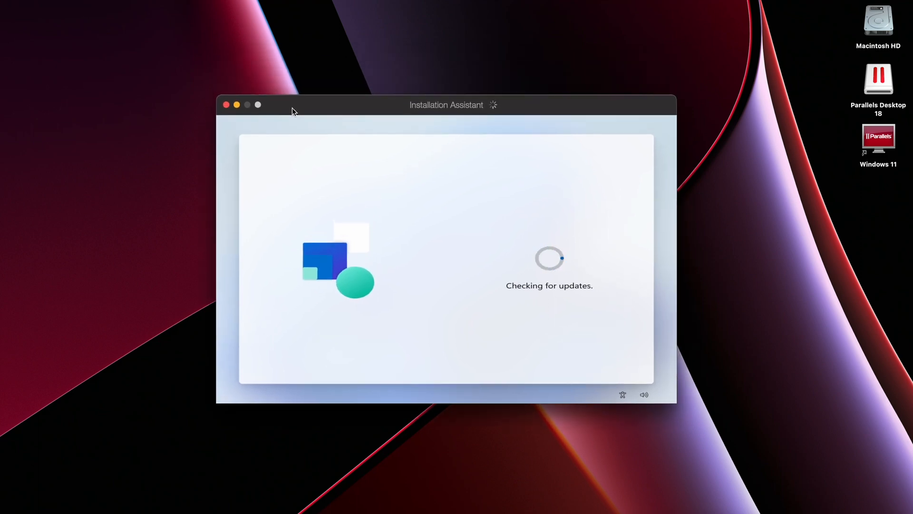
pyautogui.moveTo(518, 284)
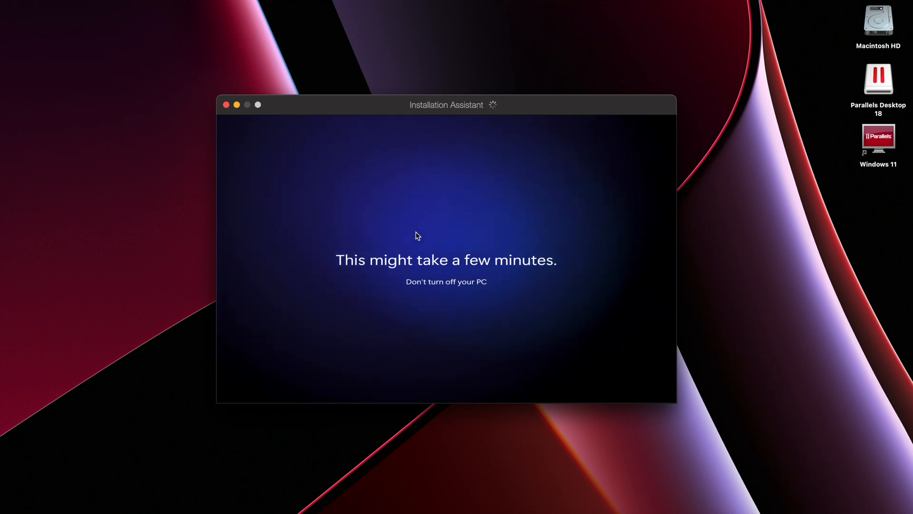
pyautogui.moveTo(494, 170)
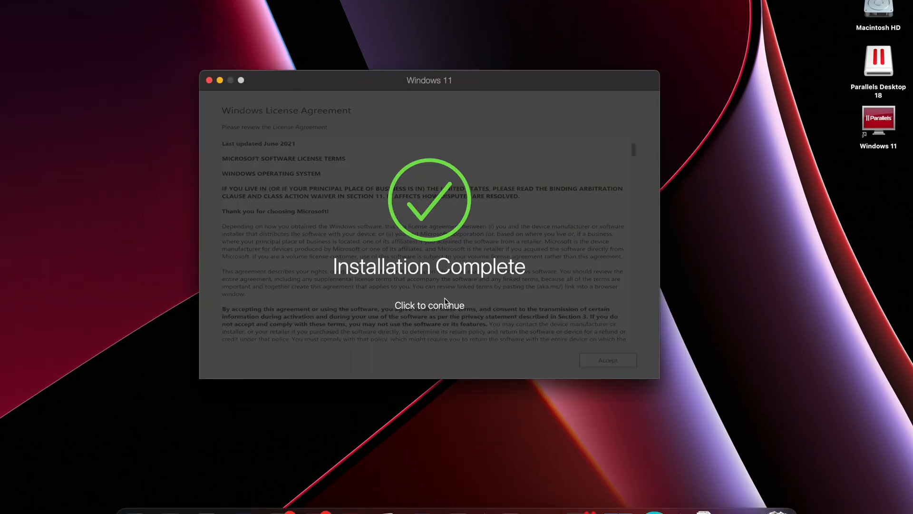
# Dismiss the install-complete notice, accept the Windows license agreement, and close the Edge welcome page.
pyautogui.click(429, 304)
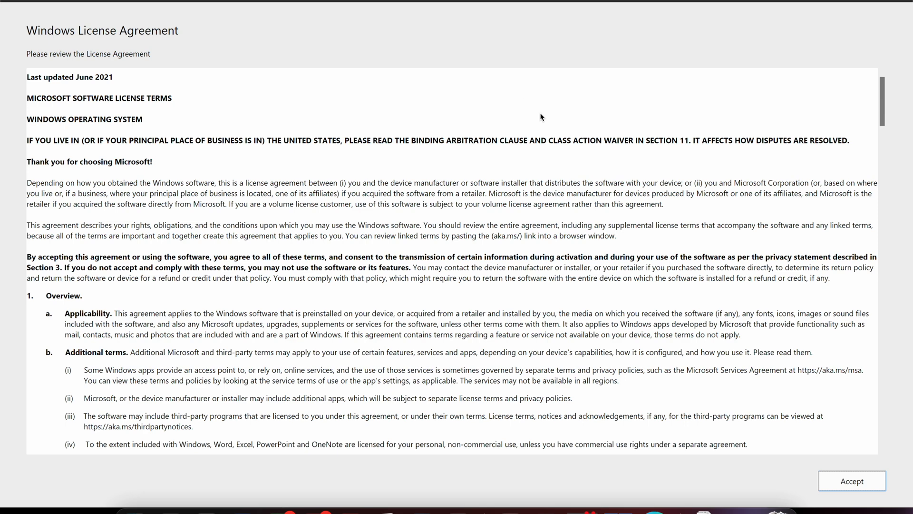
pyautogui.moveTo(798, 352)
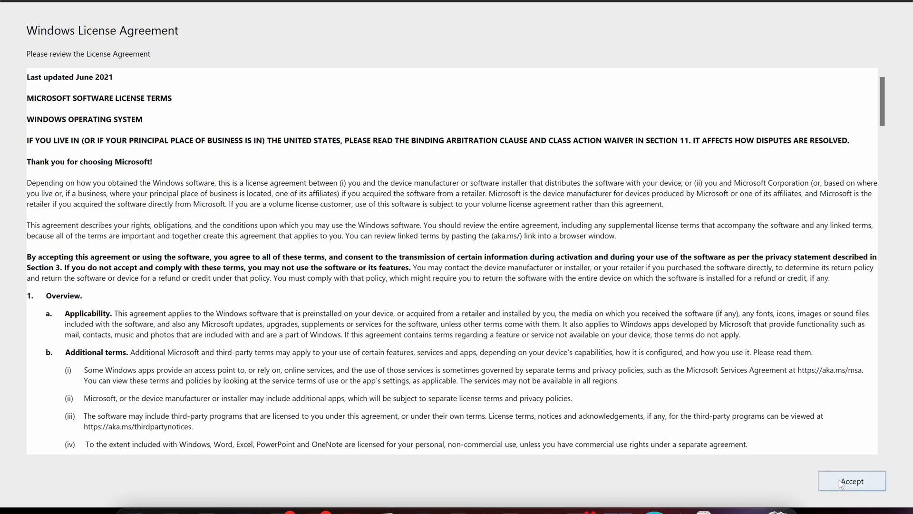
pyautogui.click(850, 480)
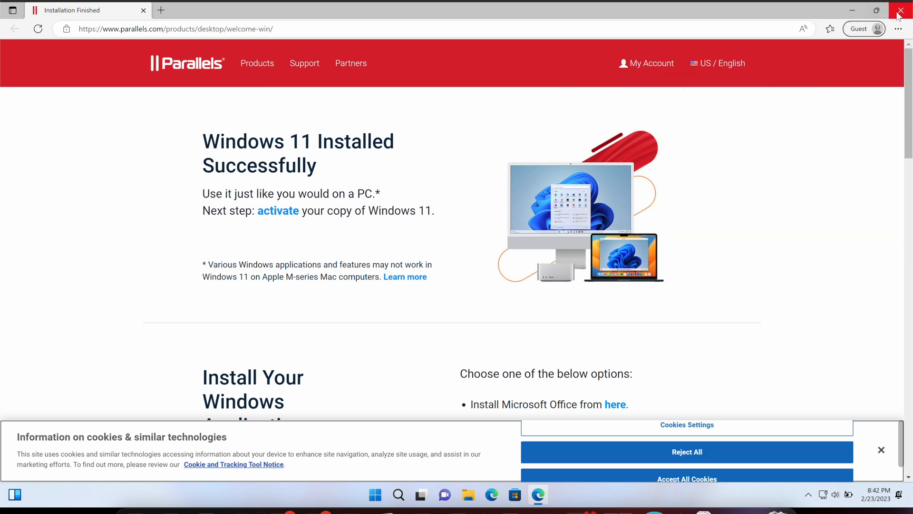
pyautogui.click(902, 10)
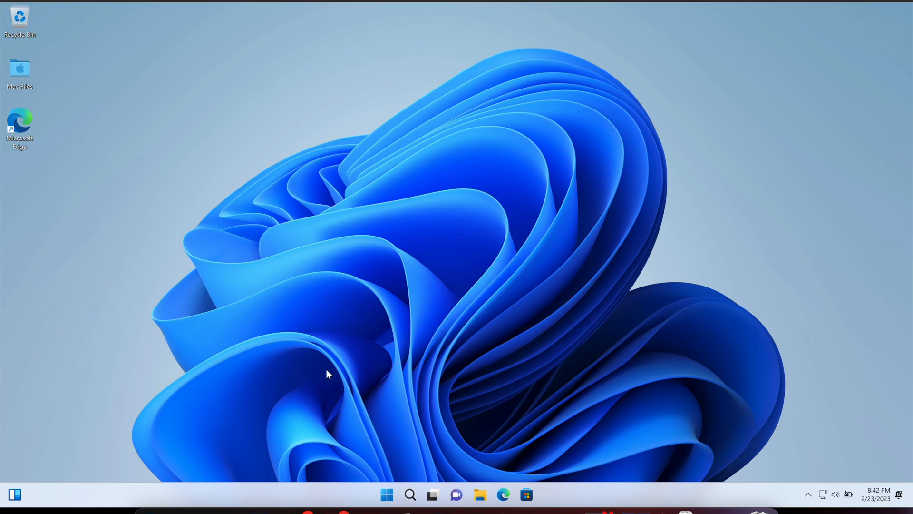
# Search 'this pc' from Start to reach the About page with device specifications.
pyautogui.click(386, 495)
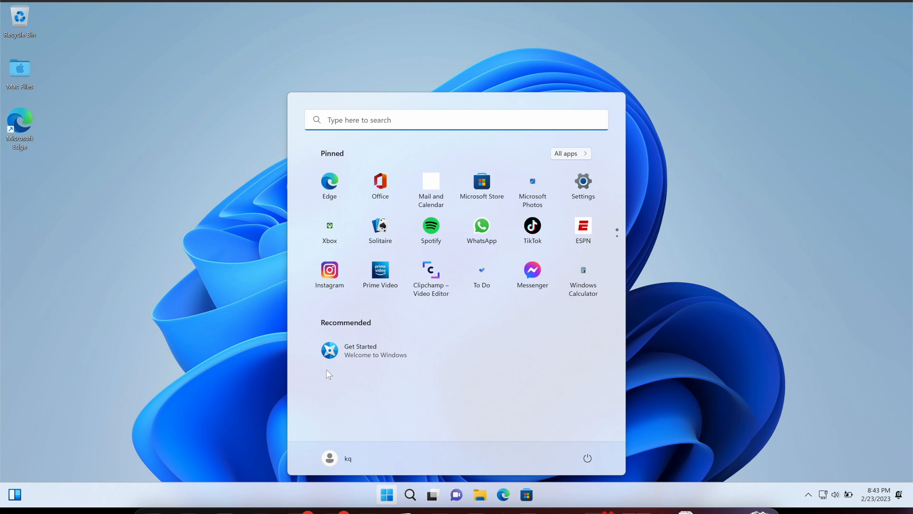
pyautogui.write('this pc')
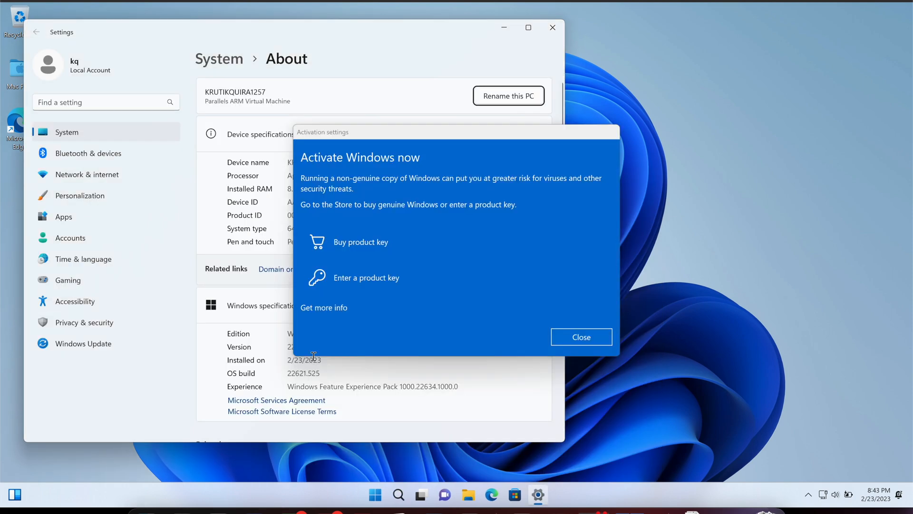
pyautogui.moveTo(322, 131); pyautogui.dragTo(569, 128)
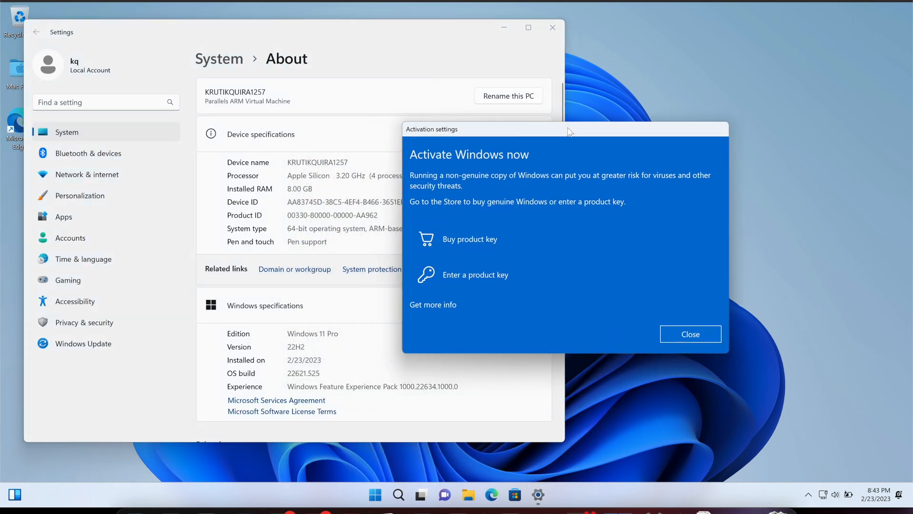
pyautogui.click(691, 333)
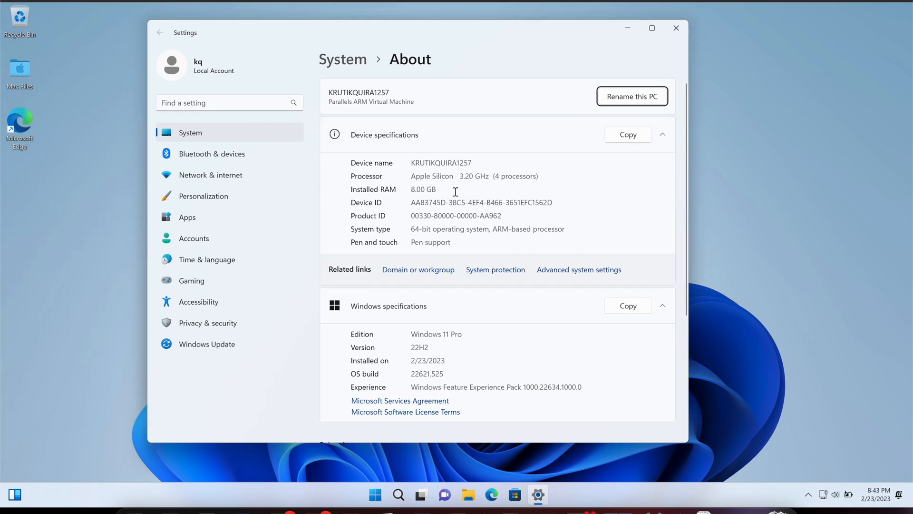
pyautogui.scroll(-3)
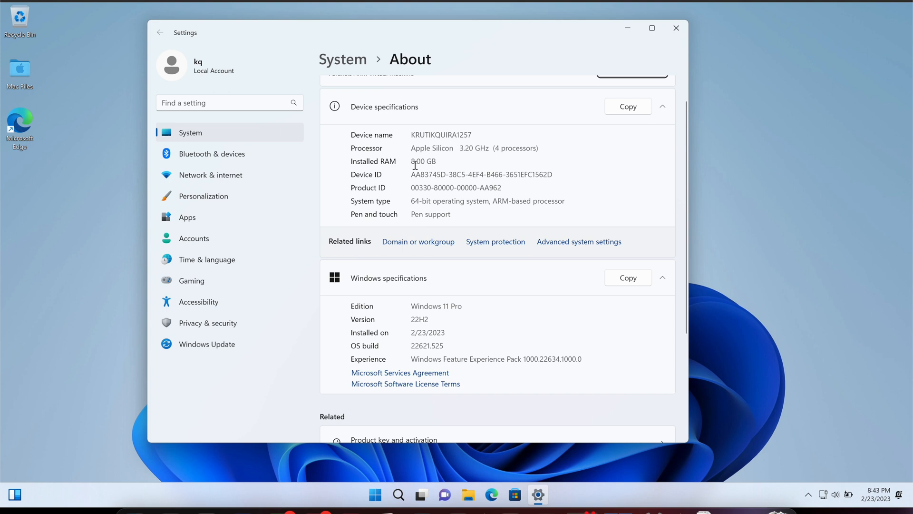
pyautogui.moveTo(463, 173)
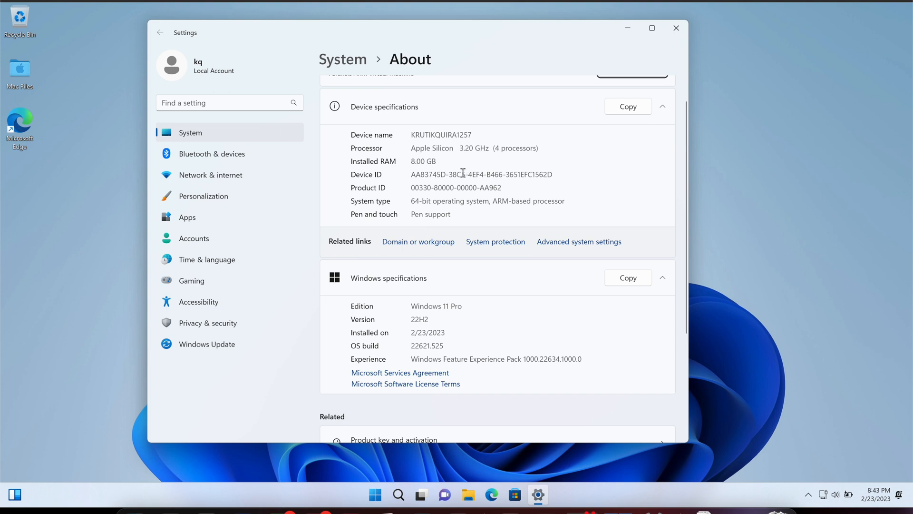
pyautogui.moveTo(418, 263)
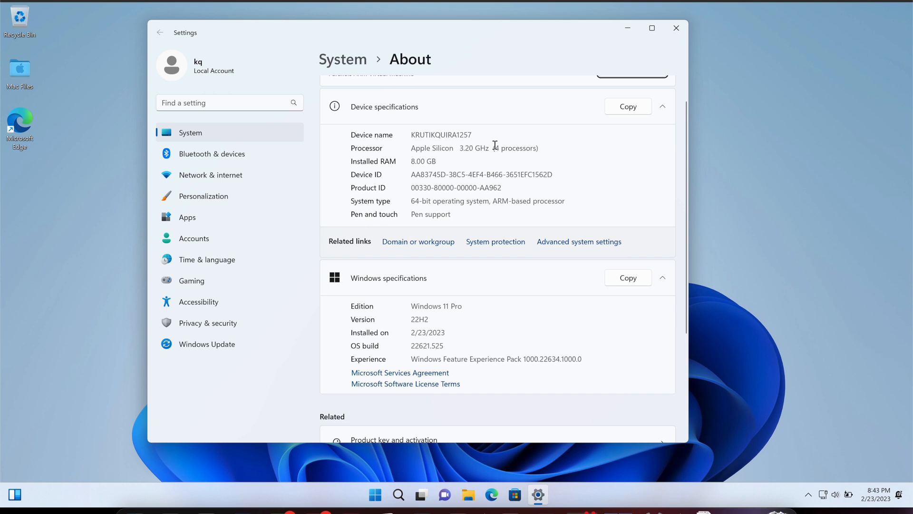
pyautogui.moveTo(439, 201)
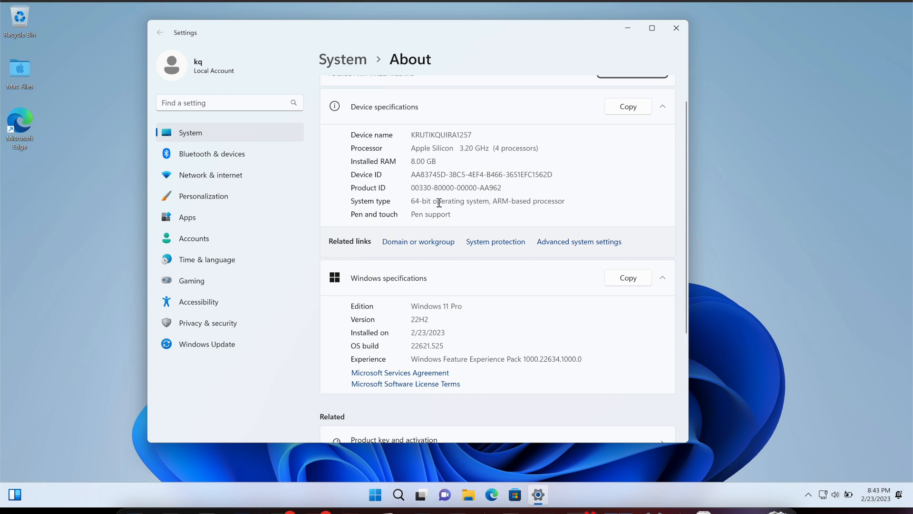
pyautogui.moveTo(551, 210)
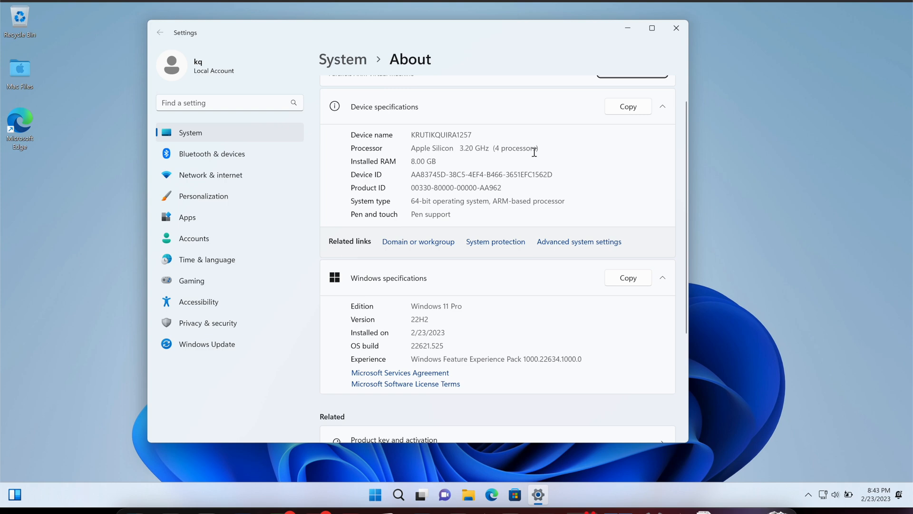
pyautogui.scroll(-3)
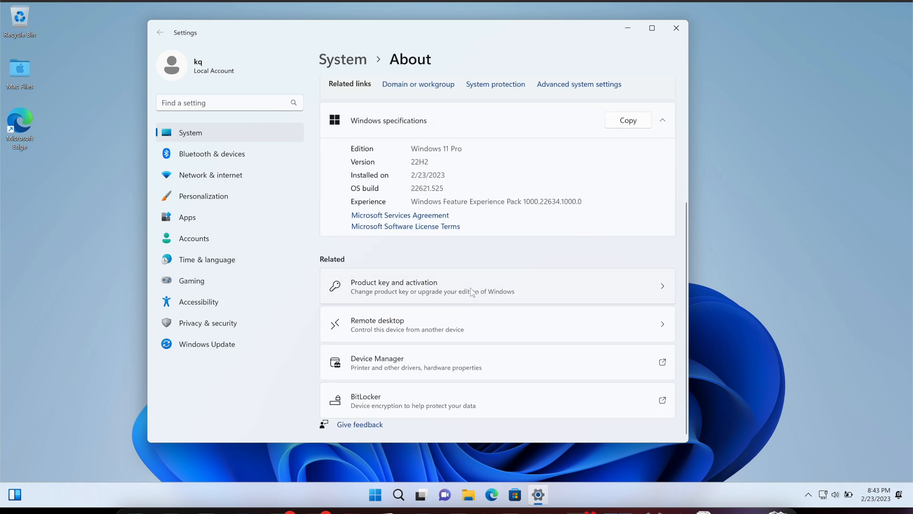
pyautogui.moveTo(554, 259)
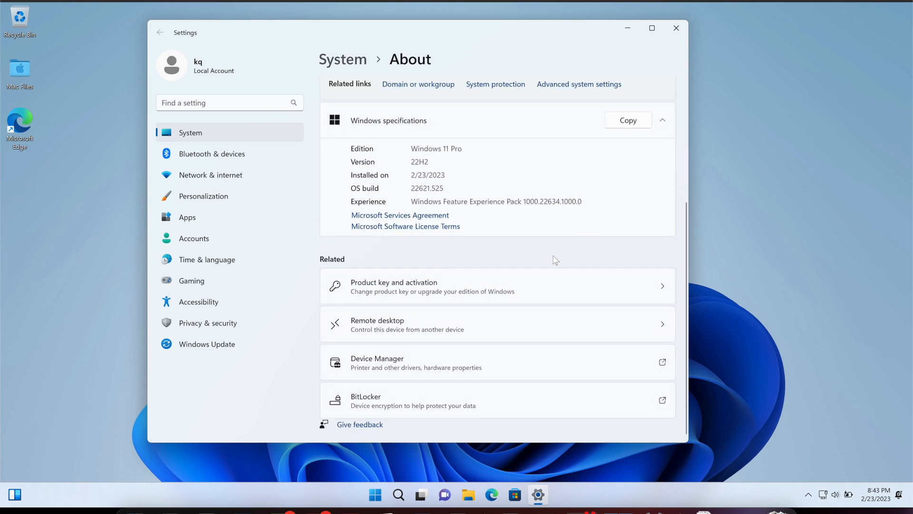
pyautogui.moveTo(425, 324)
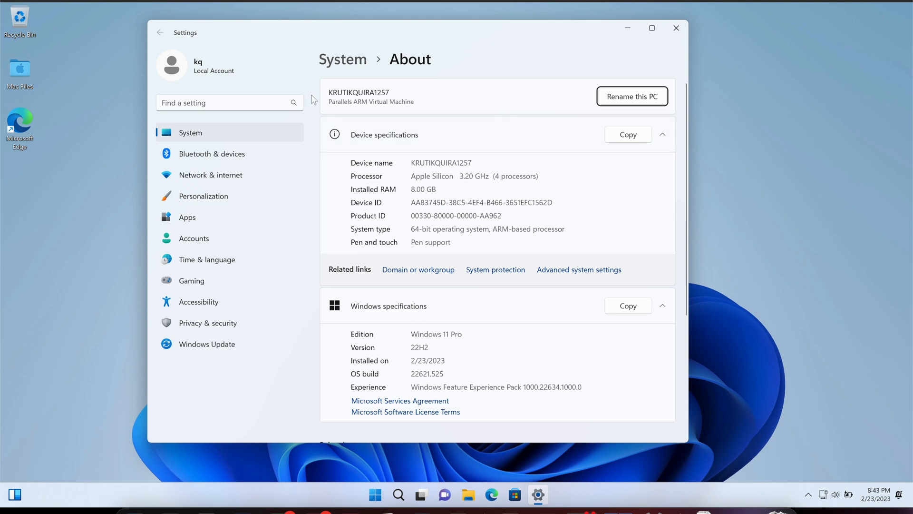
pyautogui.moveTo(437, 108)
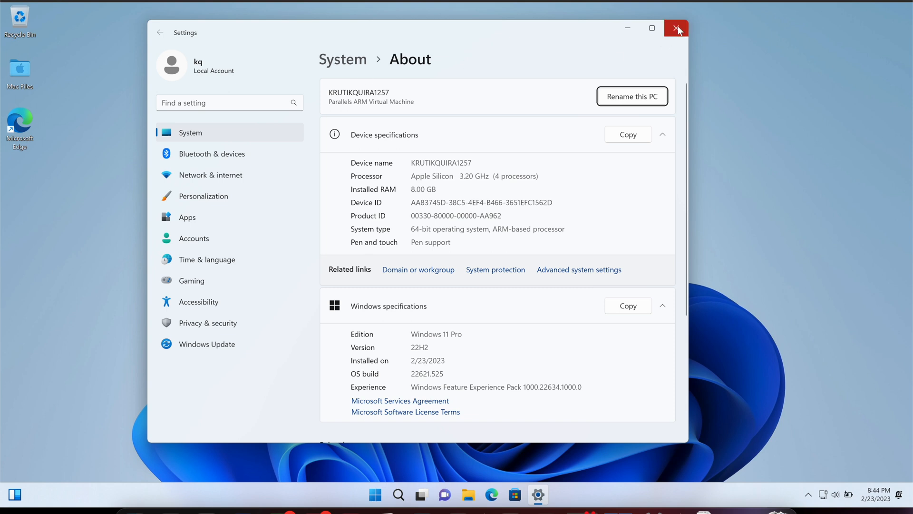
pyautogui.moveTo(677, 27)
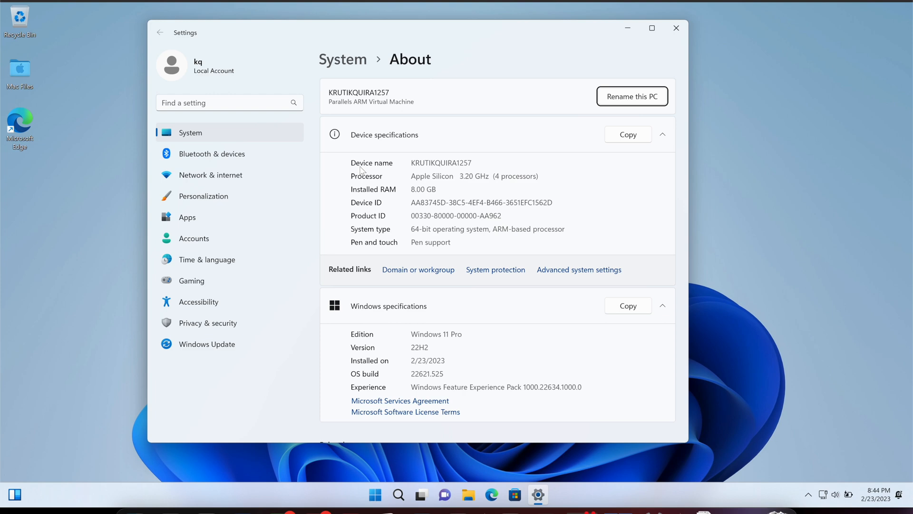
pyautogui.moveTo(607, 63)
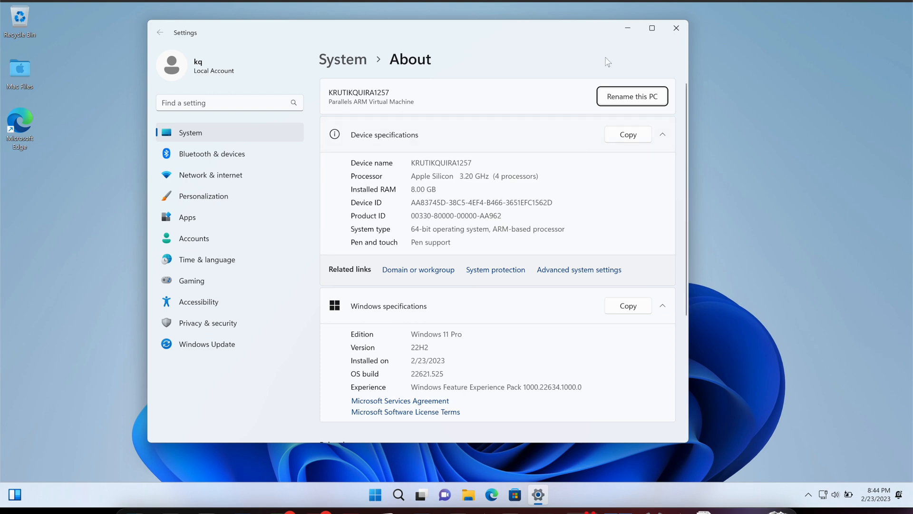
# Shut down the Windows 11 virtual machine from its power options.
pyautogui.click(675, 28)
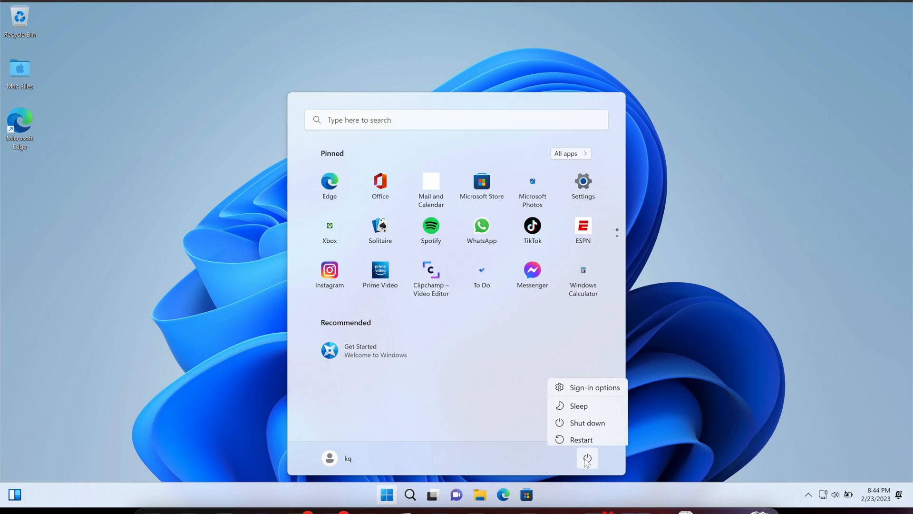
pyautogui.moveTo(584, 419)
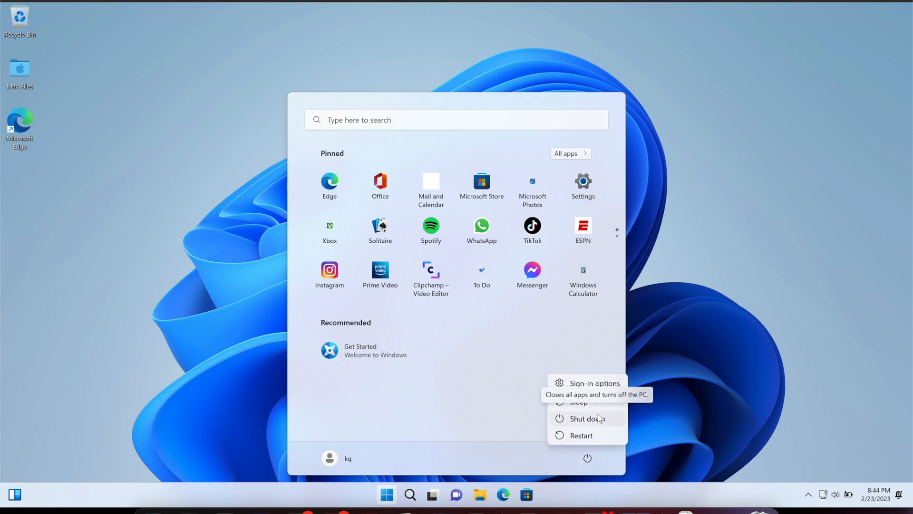
pyautogui.click(584, 418)
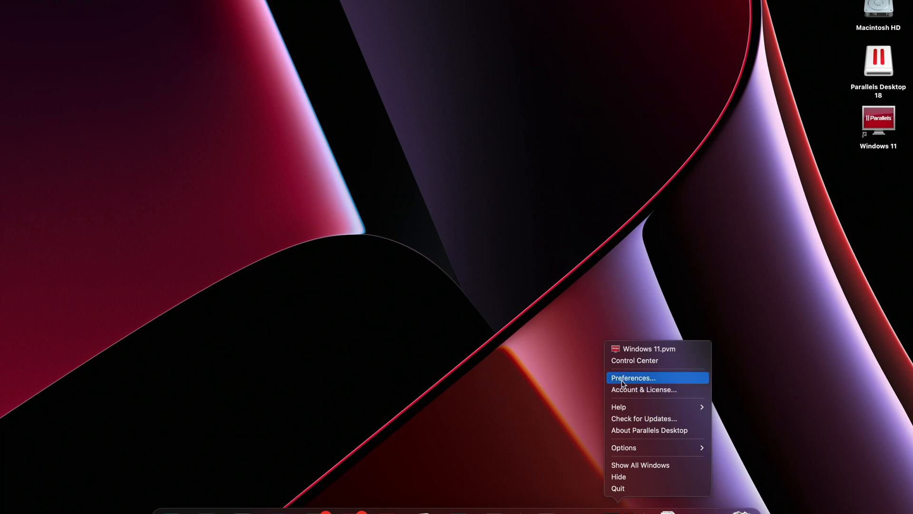
pyautogui.moveTo(634, 359)
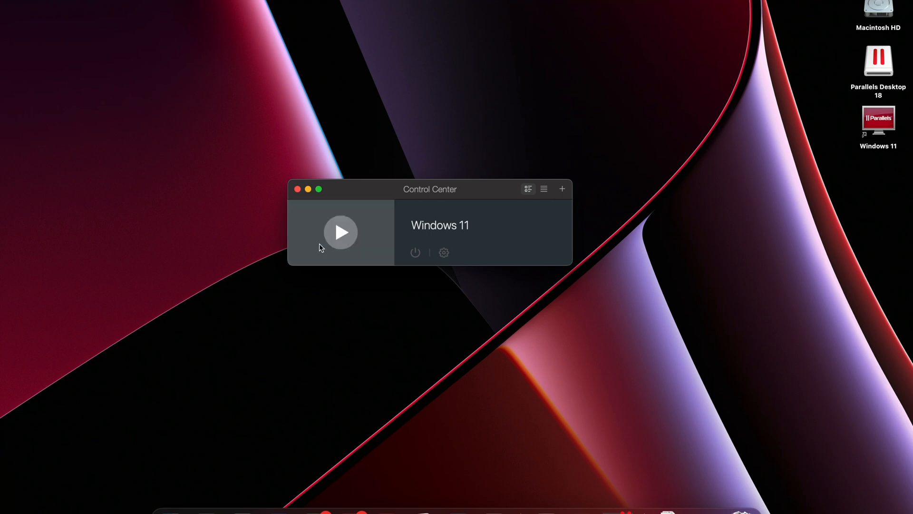
# Bring up the Windows 11 VM configuration at its Hardware CPU & Memory page.
pyautogui.click(443, 252)
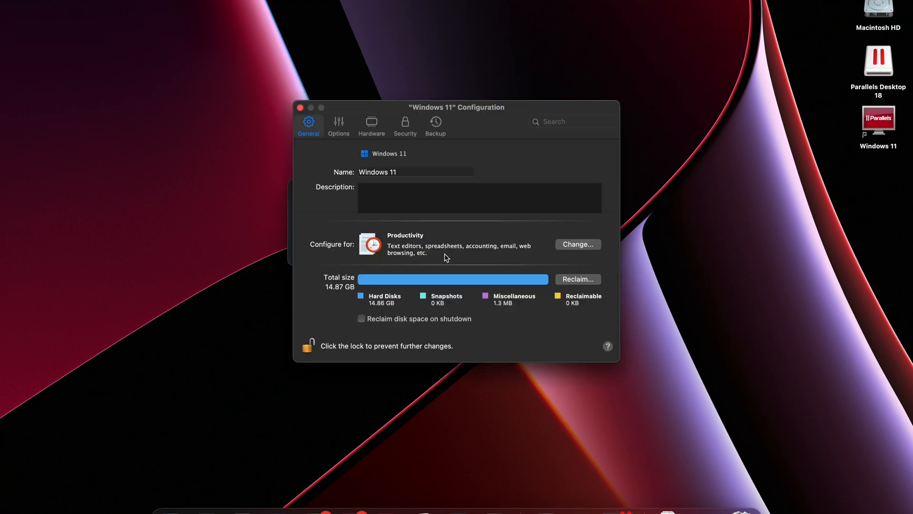
pyautogui.moveTo(349, 170)
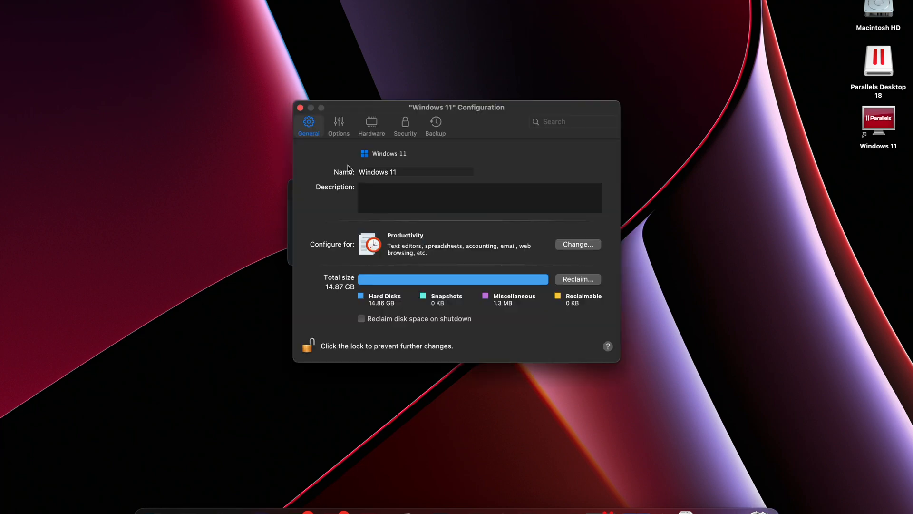
pyautogui.moveTo(358, 144)
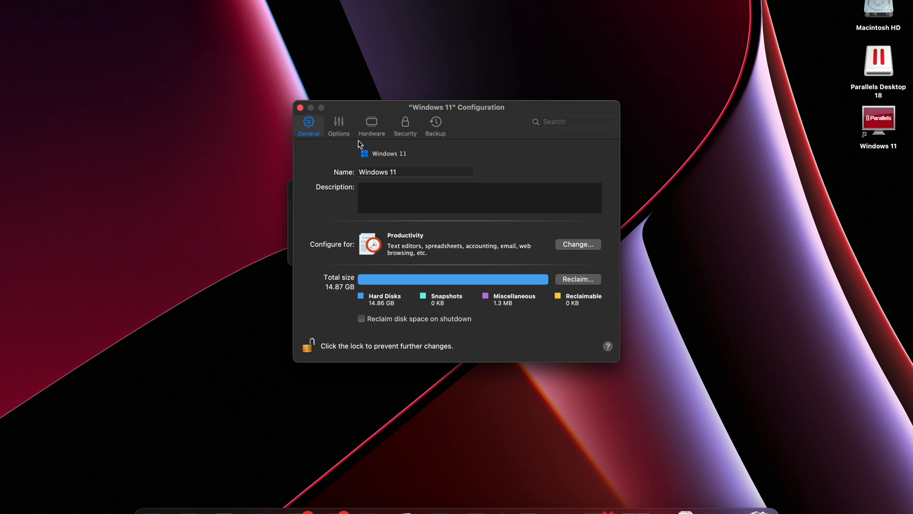
pyautogui.click(372, 123)
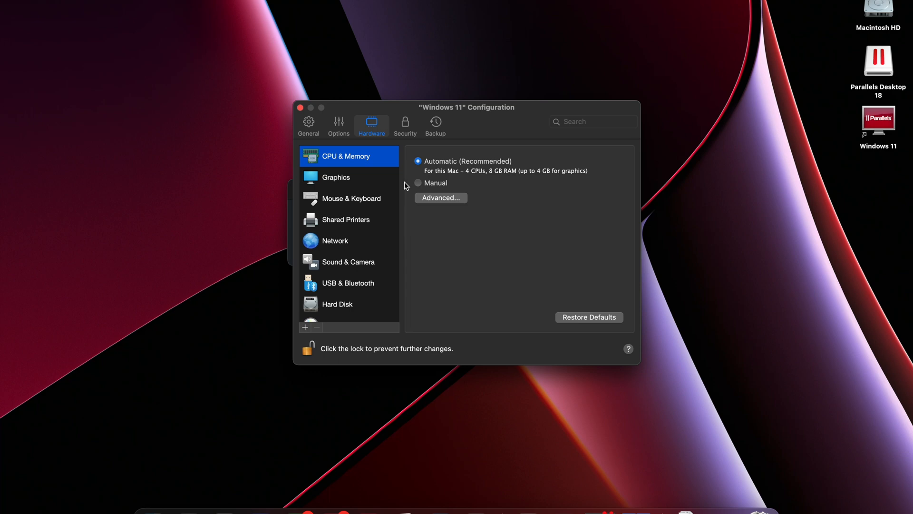
pyautogui.moveTo(444, 179)
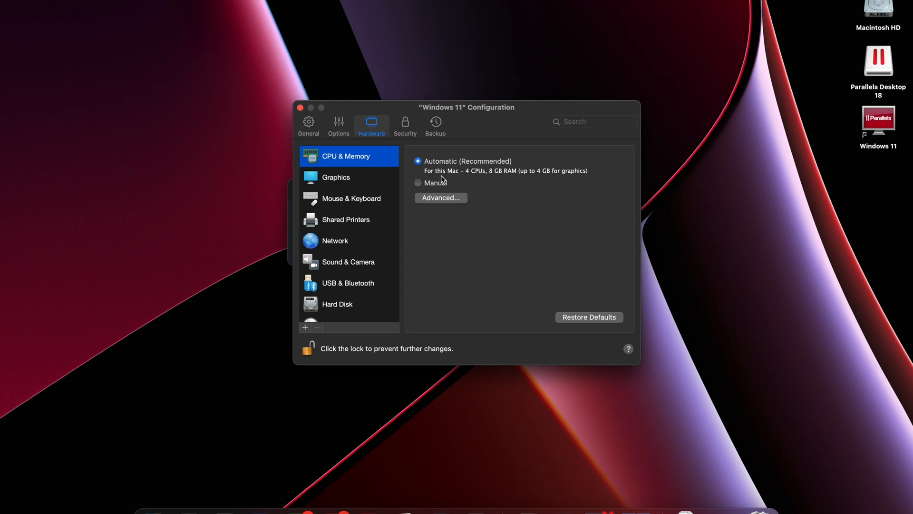
pyautogui.moveTo(483, 178)
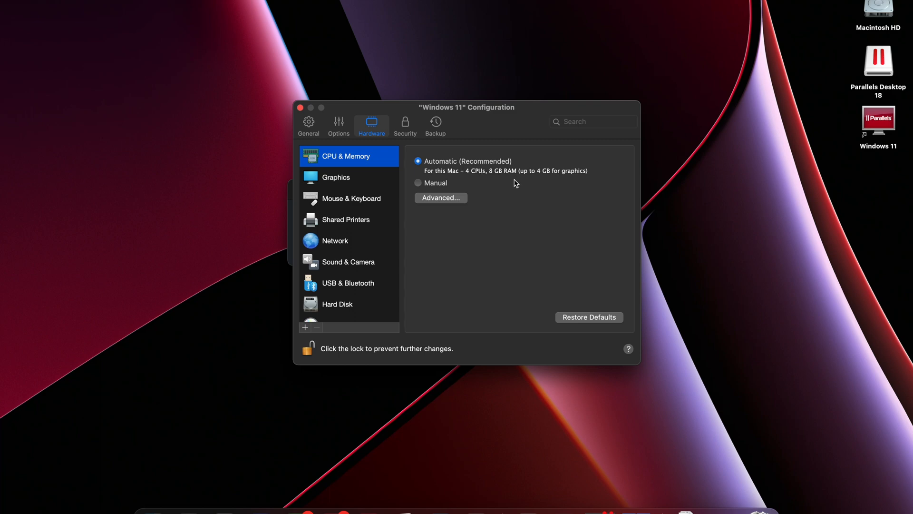
pyautogui.moveTo(447, 203)
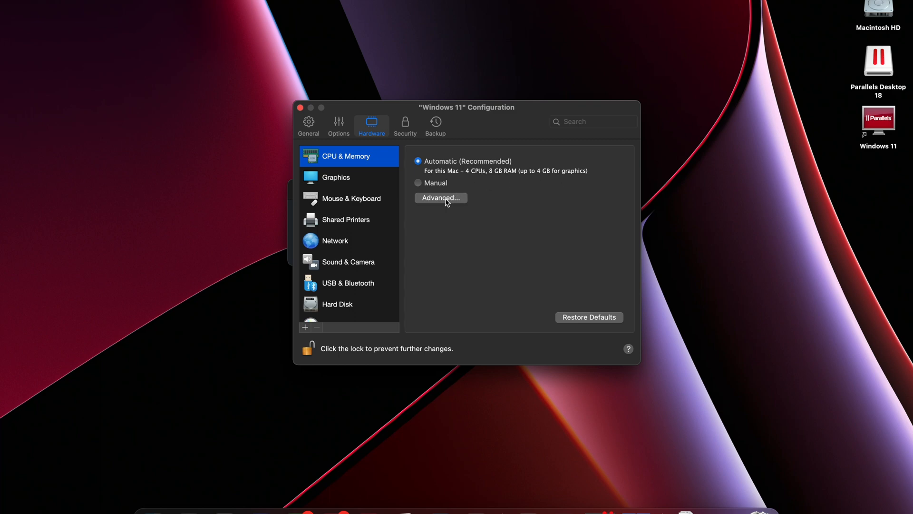
# Try manual allocation with 6 processors, keep the Standard edition, browse memory sizes, and leave processors at Auto.
pyautogui.click(440, 197)
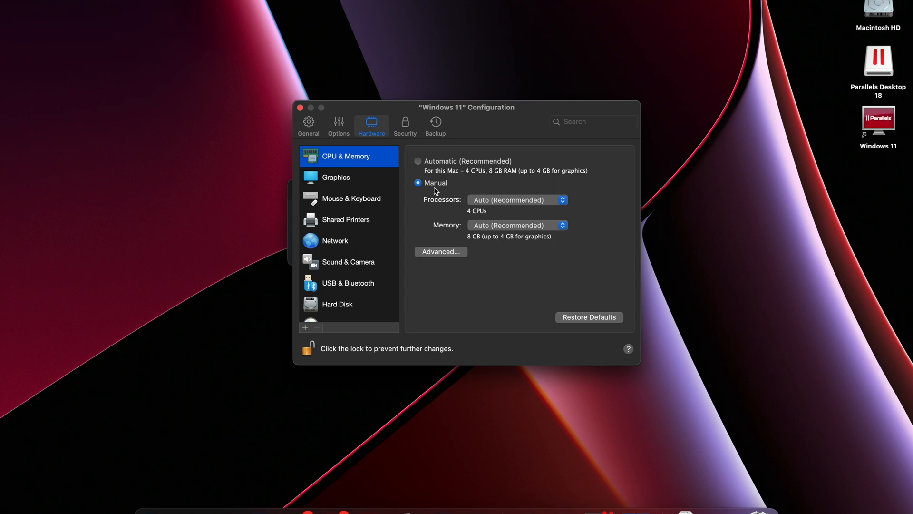
pyautogui.click(516, 200)
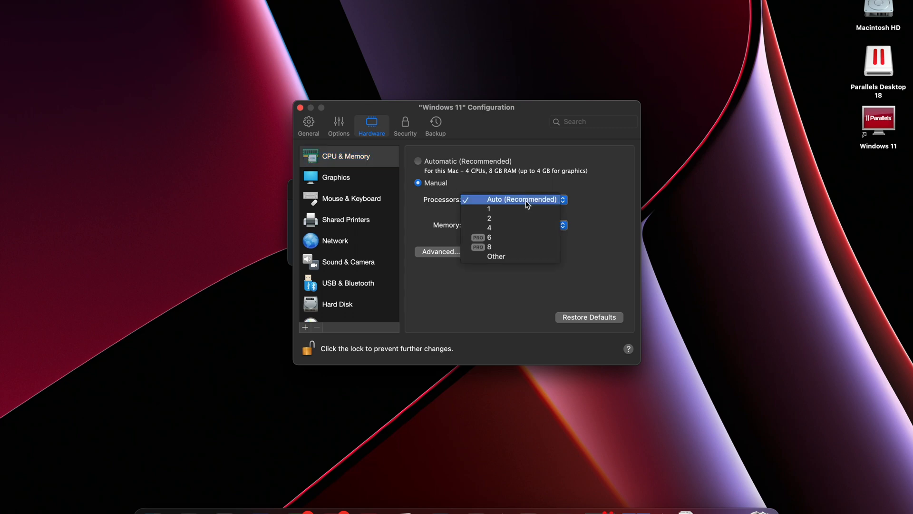
pyautogui.moveTo(497, 248)
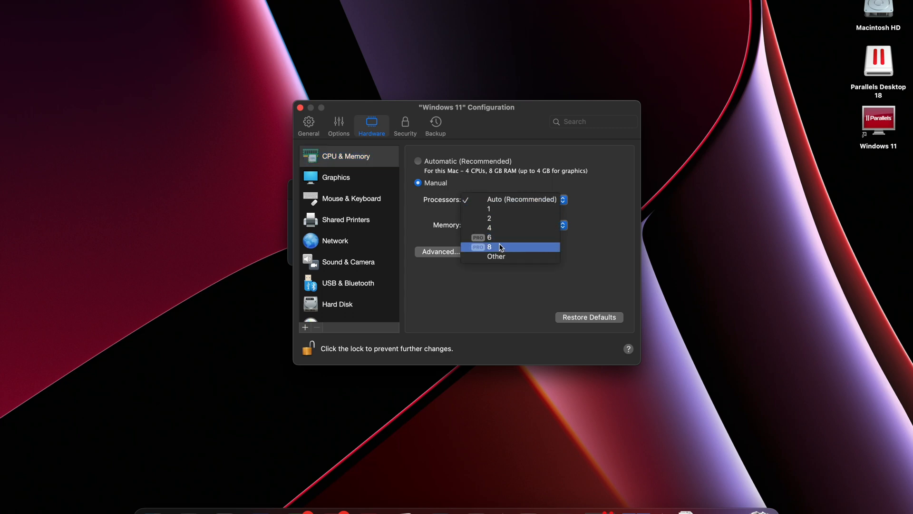
pyautogui.moveTo(496, 255)
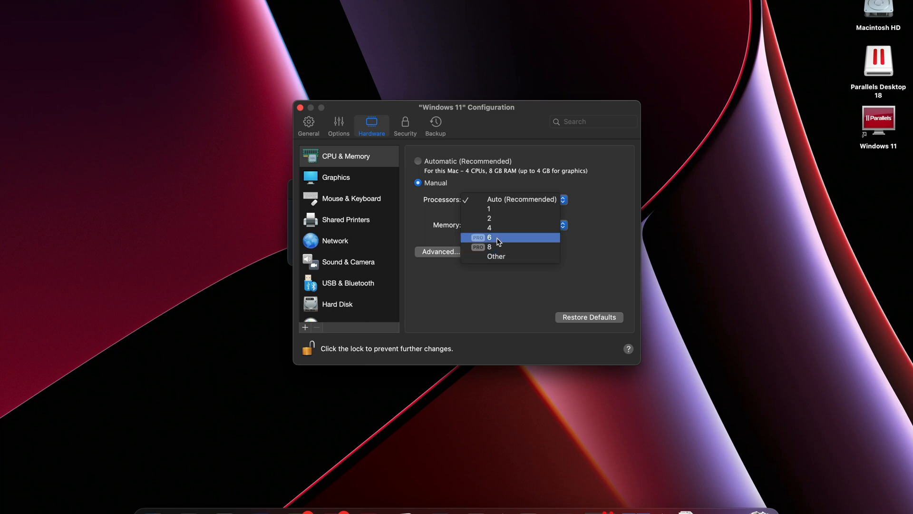
pyautogui.click(499, 240)
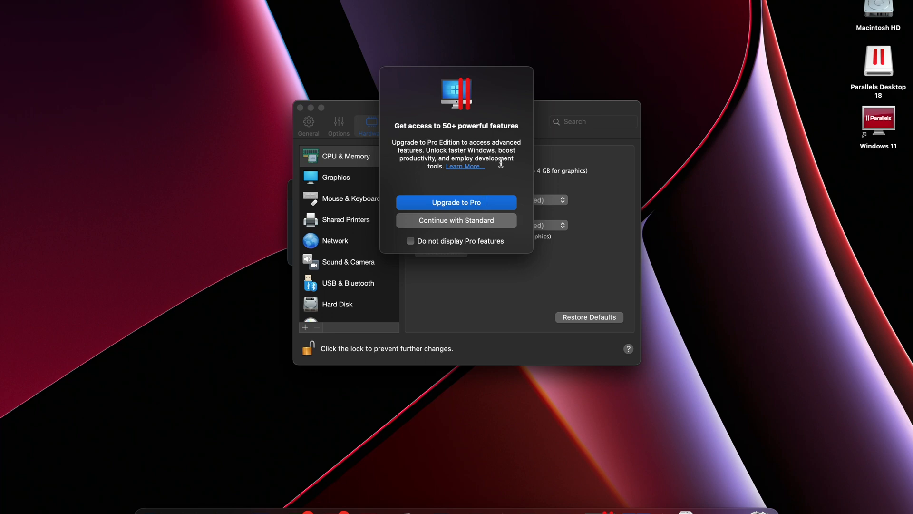
pyautogui.moveTo(454, 222)
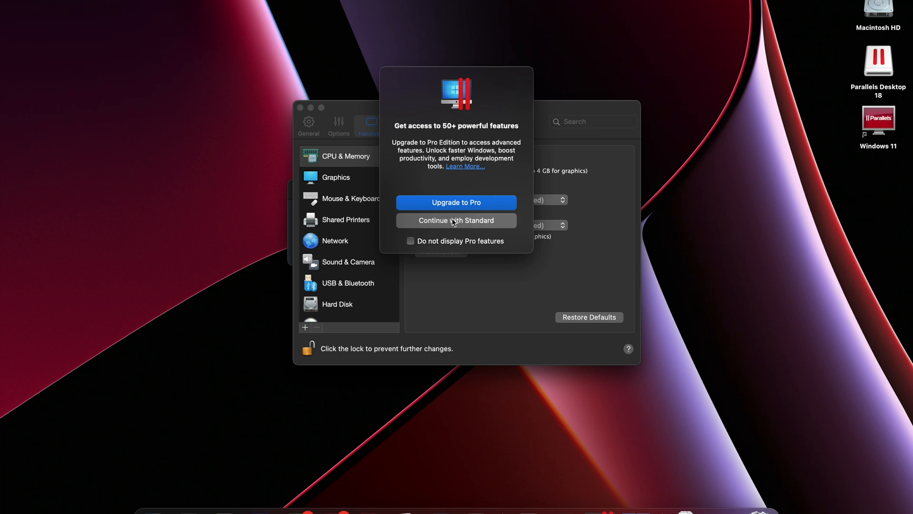
pyautogui.click(455, 220)
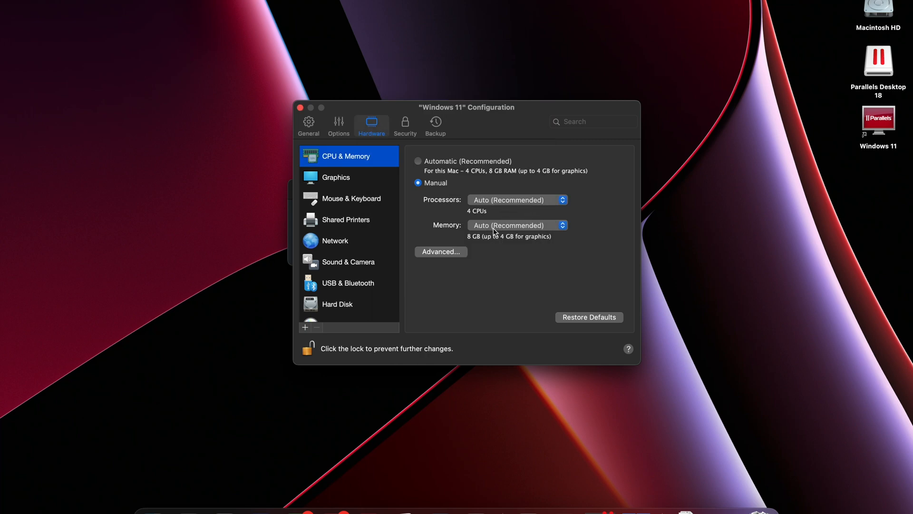
pyautogui.click(515, 225)
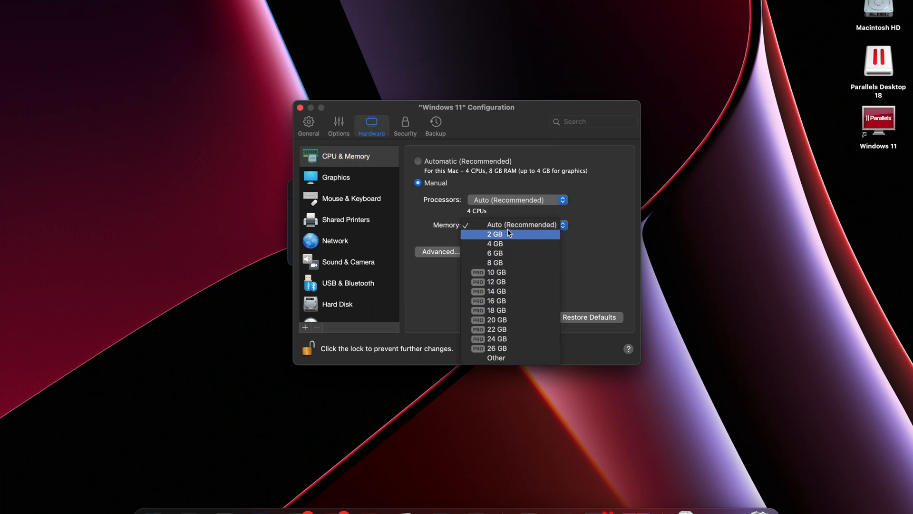
pyautogui.moveTo(503, 243)
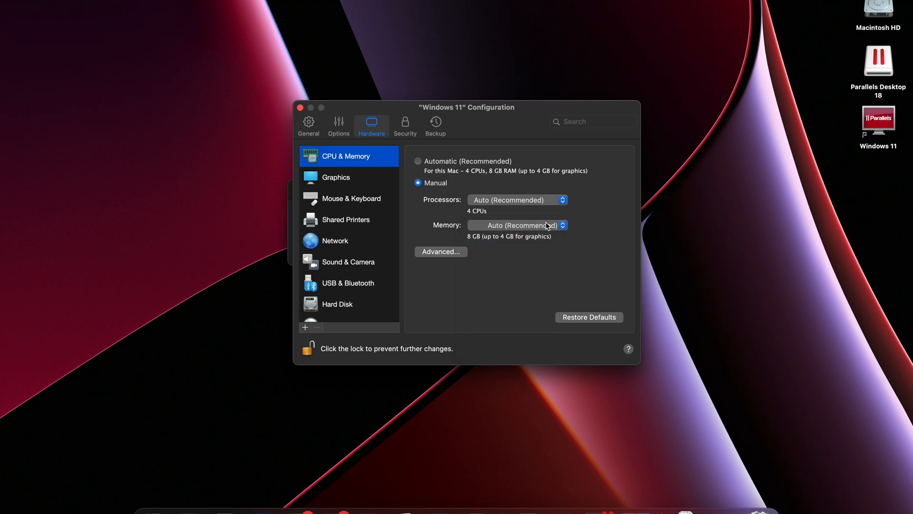
pyautogui.moveTo(487, 255)
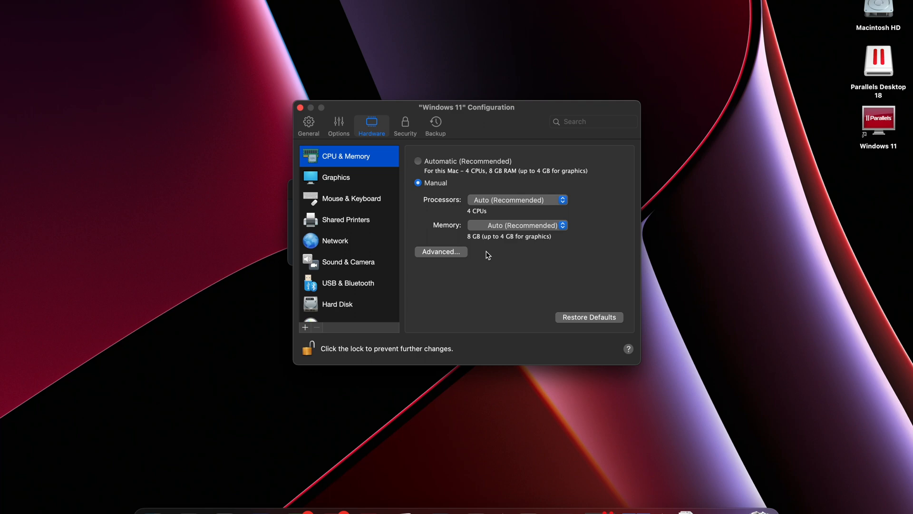
pyautogui.moveTo(419, 282)
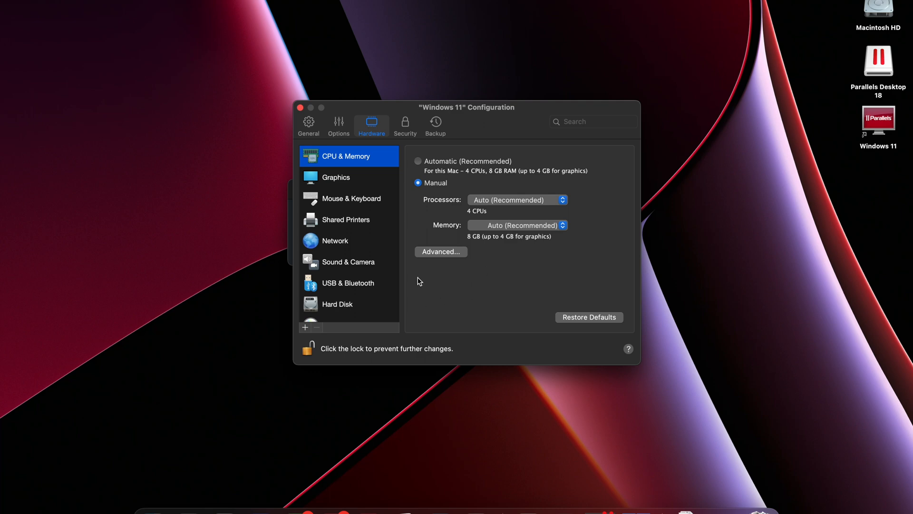
pyautogui.click(515, 226)
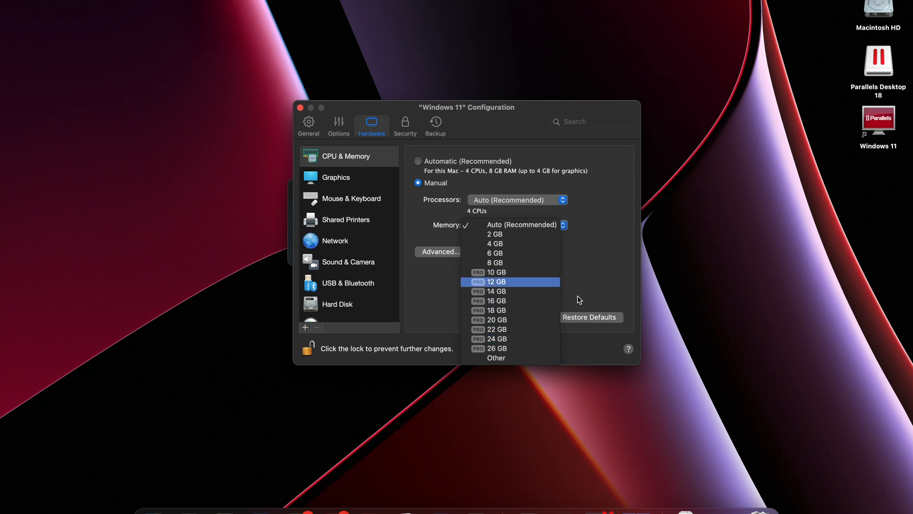
pyautogui.moveTo(496, 301)
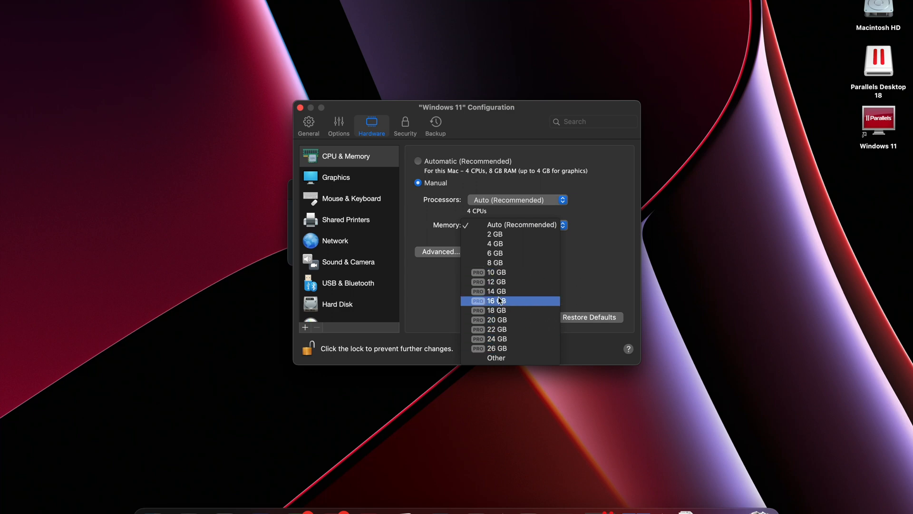
pyautogui.moveTo(476, 272)
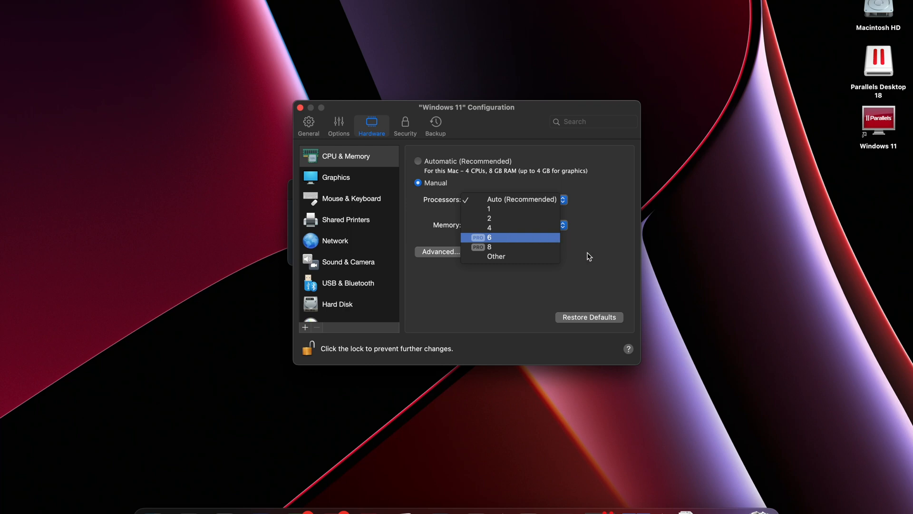
pyautogui.click(522, 198)
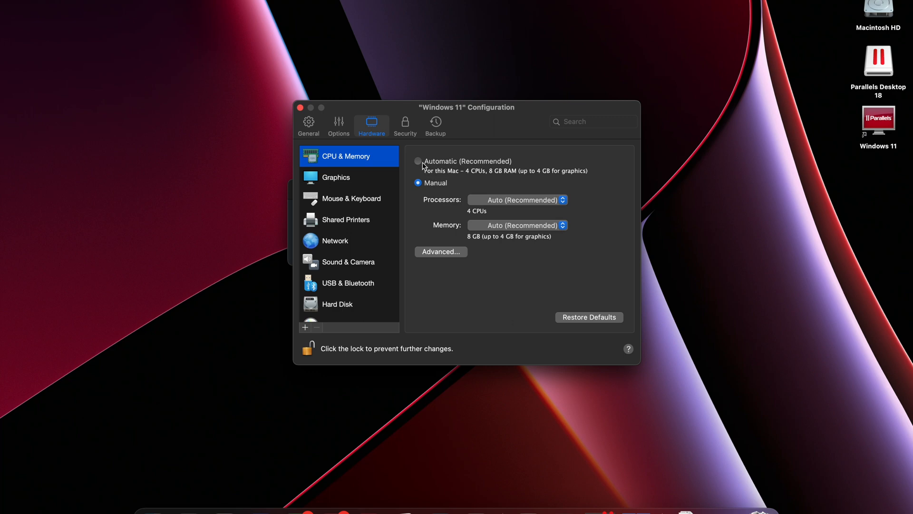
# Return CPU and memory to Automatic allocation and view the TPM chip details.
pyautogui.click(418, 161)
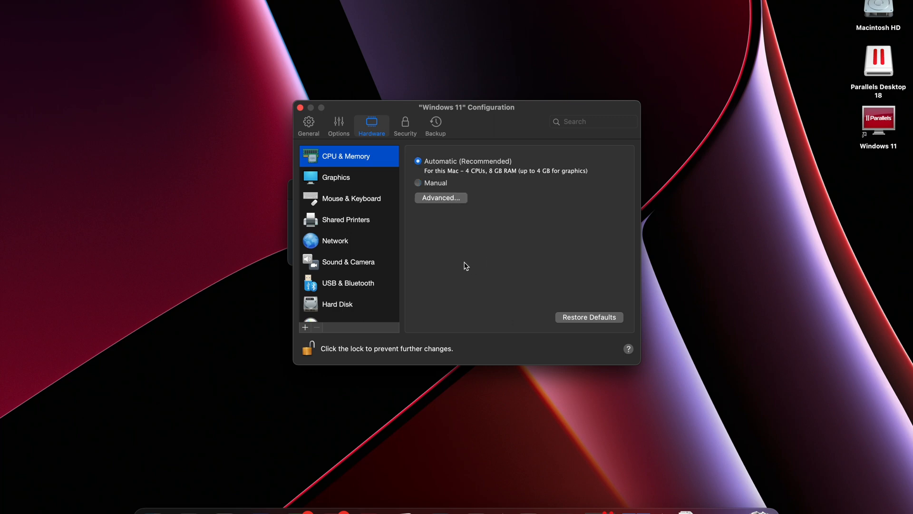
pyautogui.scroll(-3)
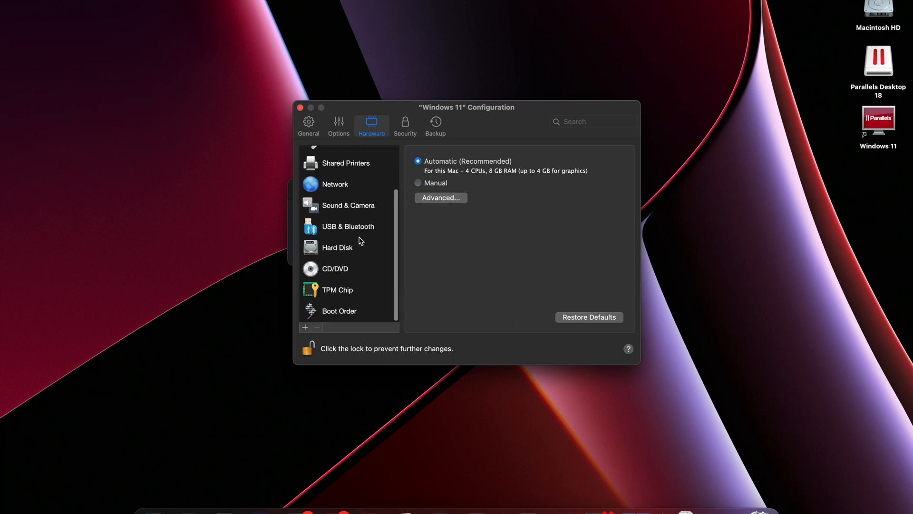
pyautogui.click(337, 289)
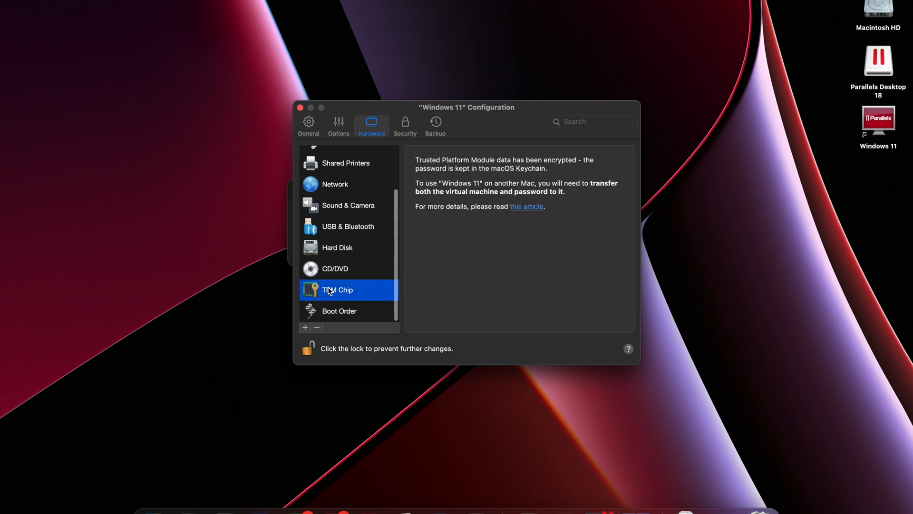
pyautogui.moveTo(444, 180)
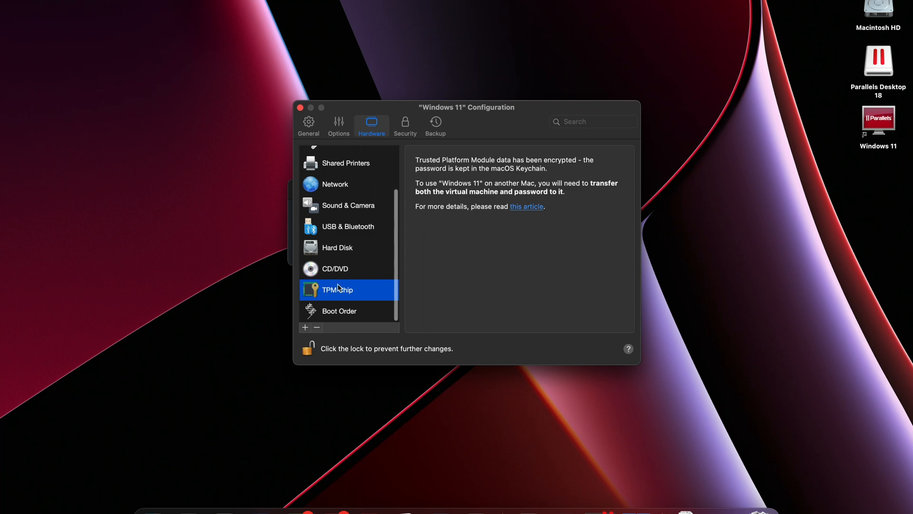
pyautogui.moveTo(411, 237)
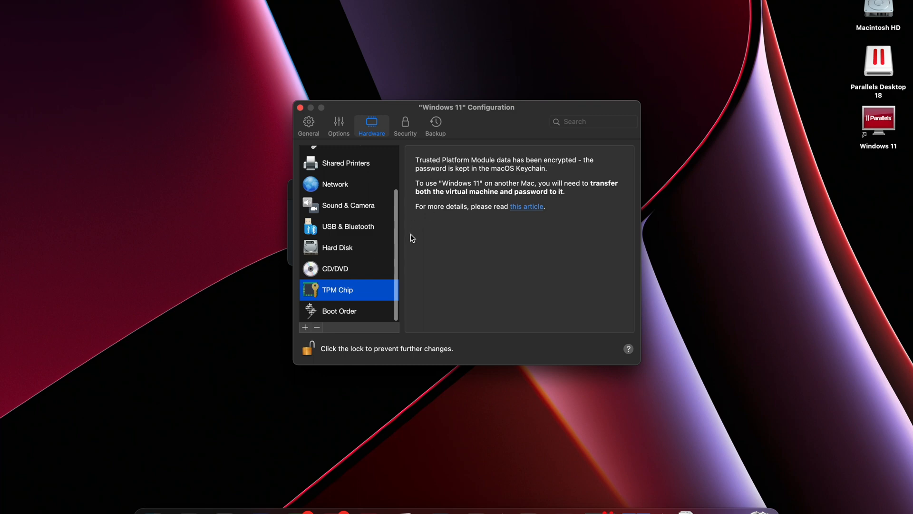
pyautogui.moveTo(415, 191)
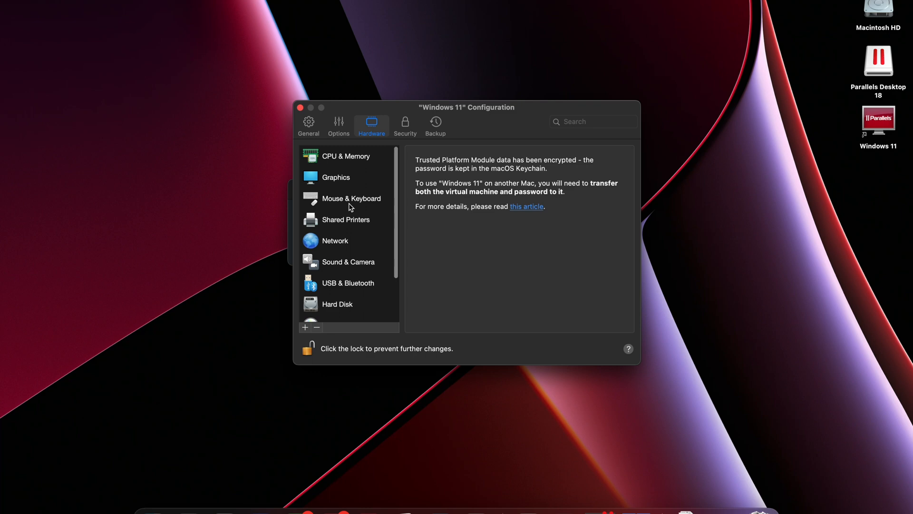
pyautogui.moveTo(329, 321)
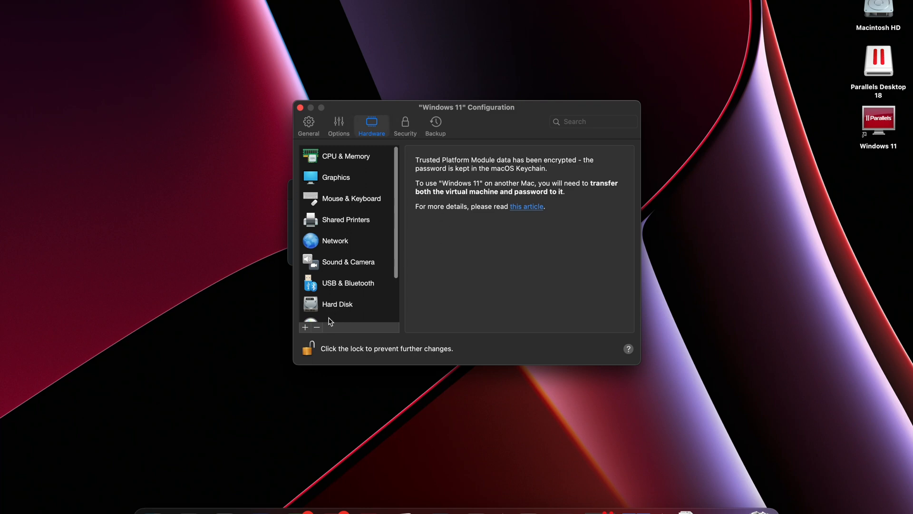
pyautogui.moveTo(352, 164)
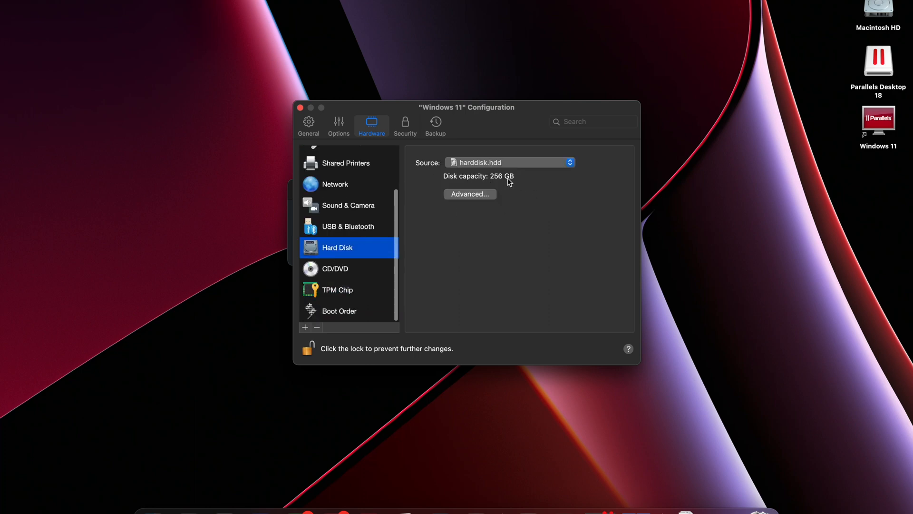
pyautogui.moveTo(412, 216)
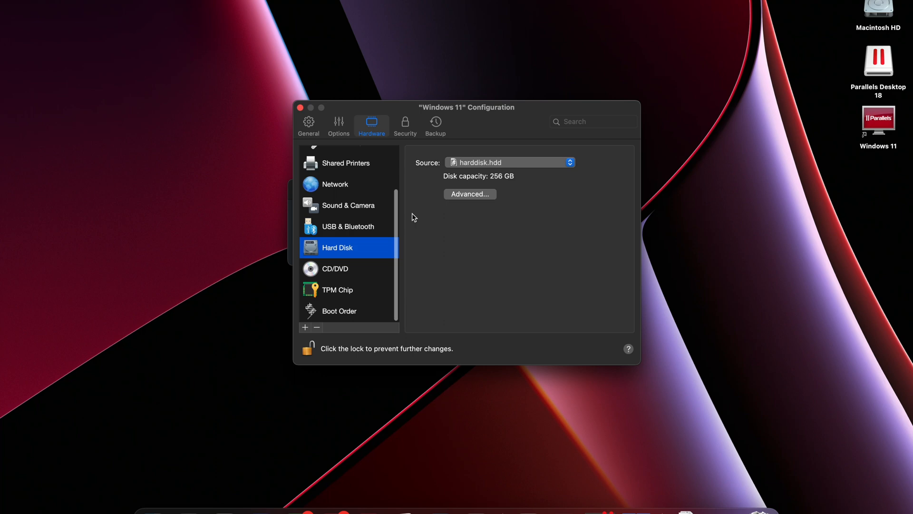
pyautogui.moveTo(466, 228)
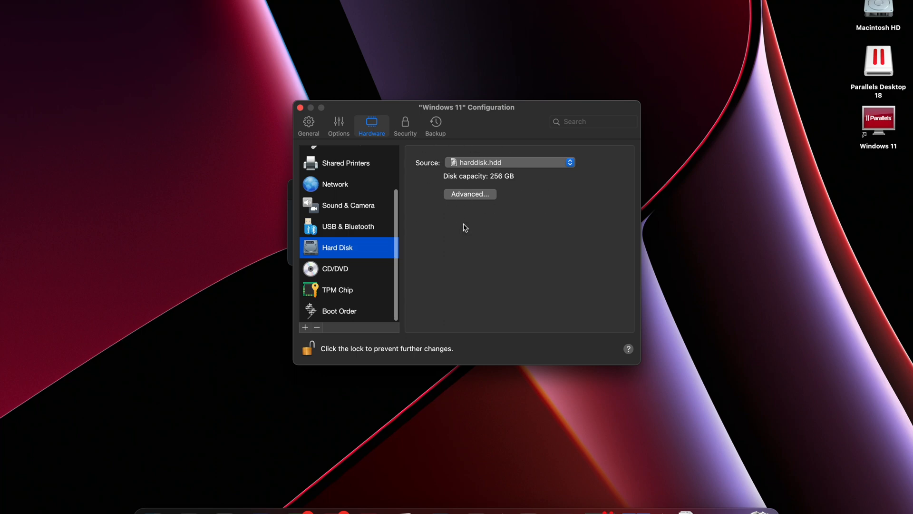
pyautogui.moveTo(383, 233)
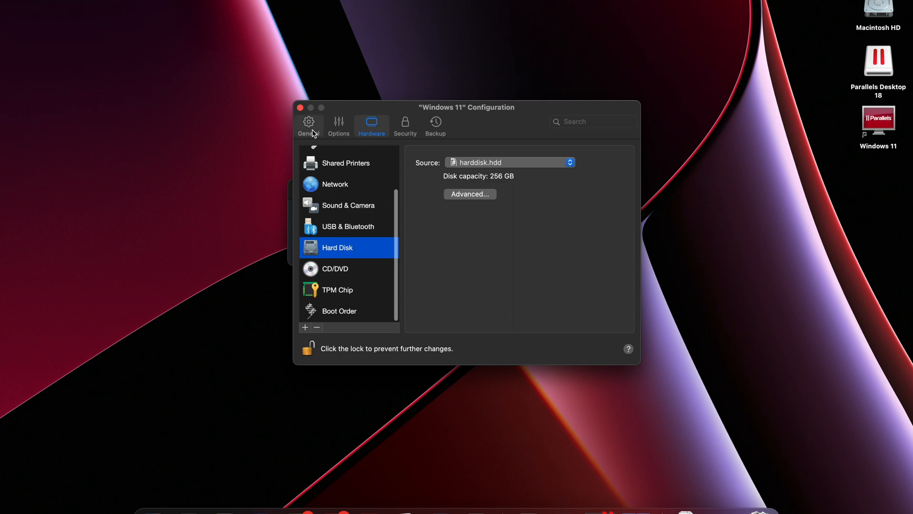
# Lock the configuration, close it from the General page, and restart the VM to its Start menu.
pyautogui.click(308, 348)
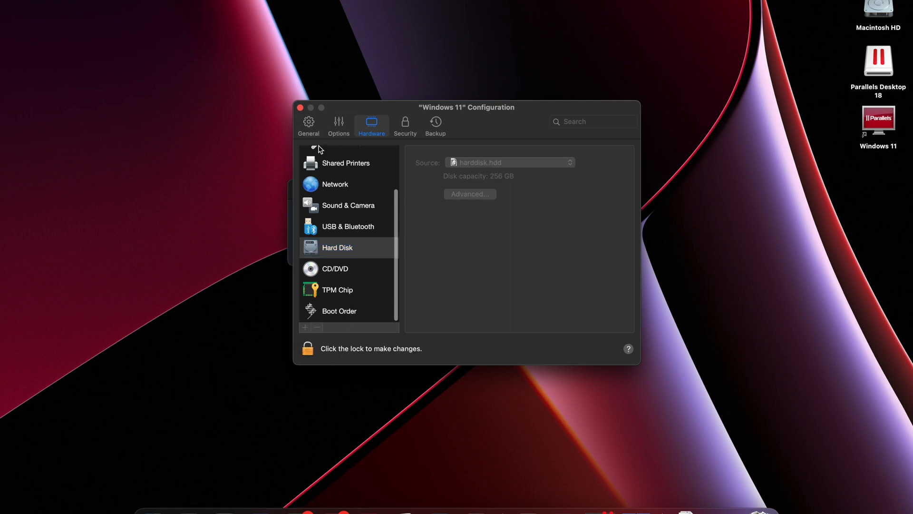
pyautogui.click(309, 123)
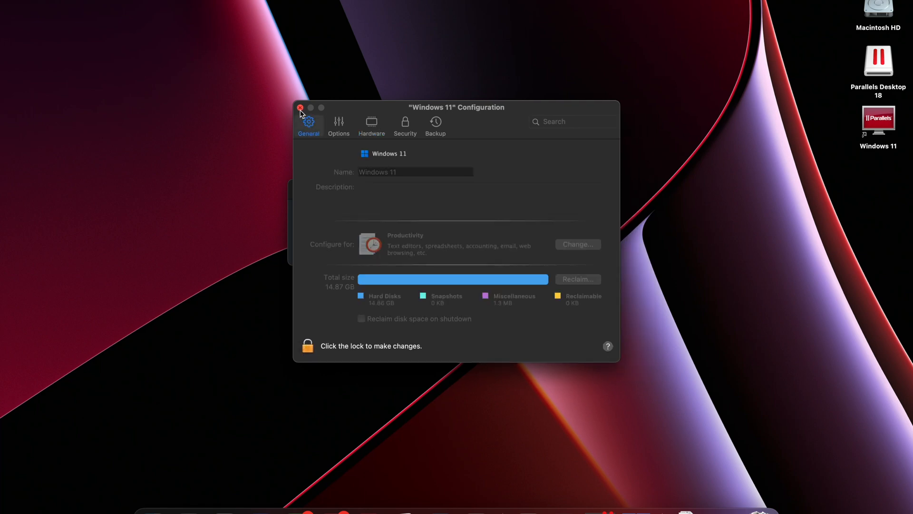
pyautogui.click(300, 107)
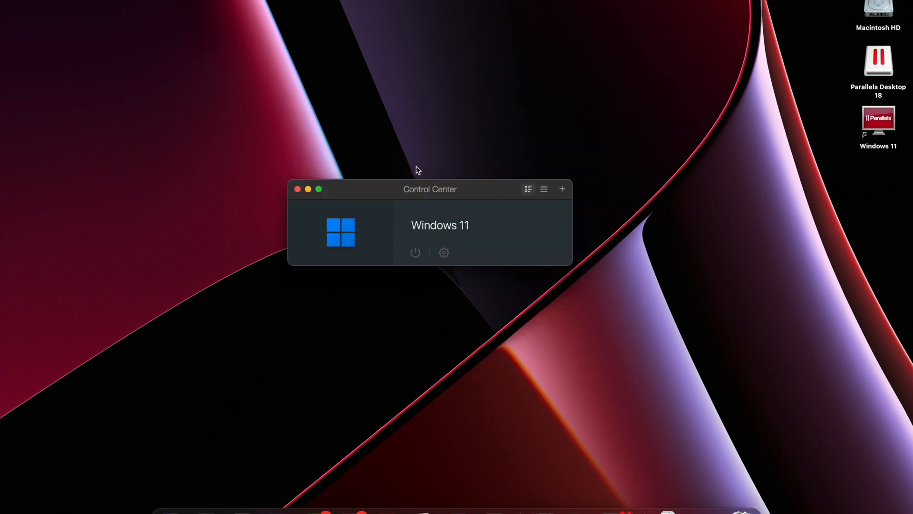
pyautogui.moveTo(392, 201)
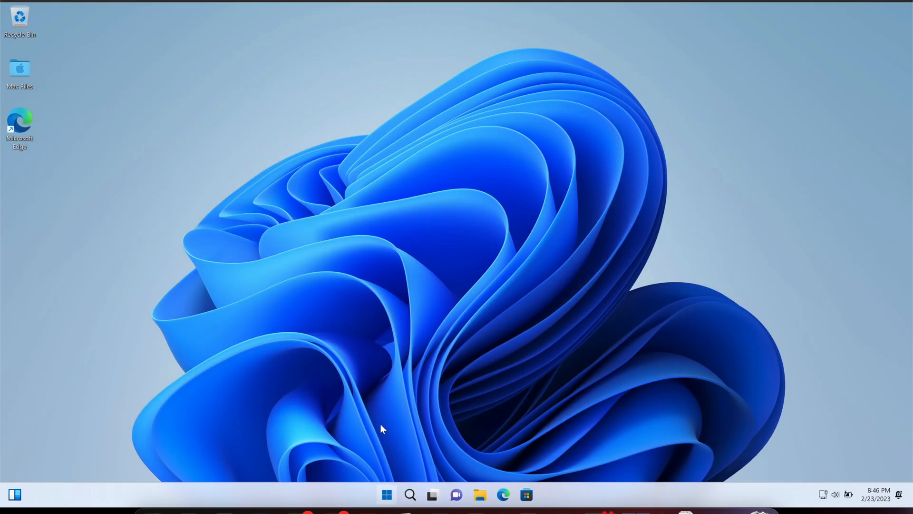
pyautogui.click(386, 495)
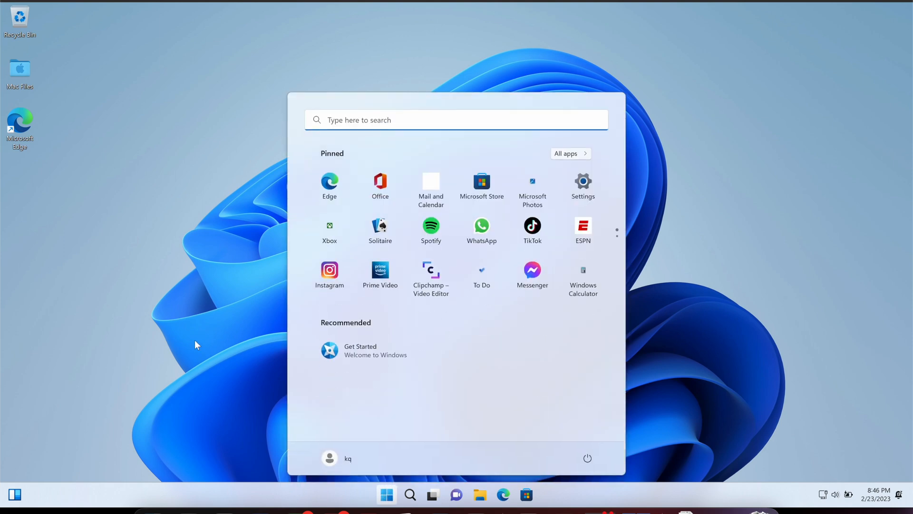